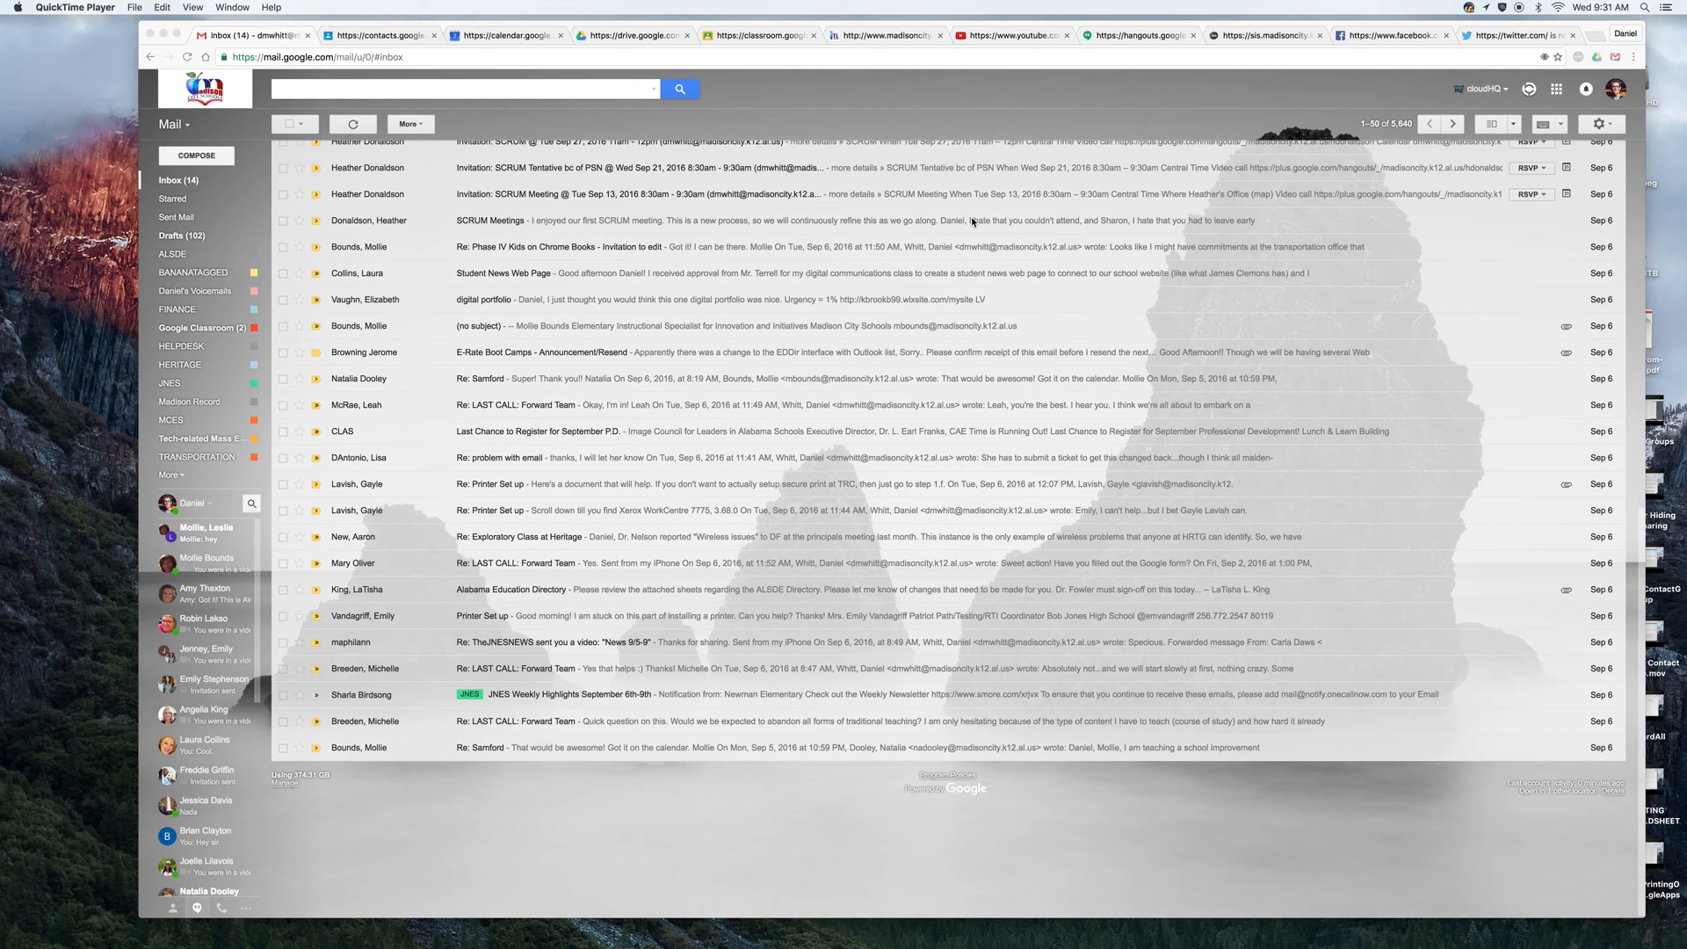
pyautogui.moveTo(344, 436)
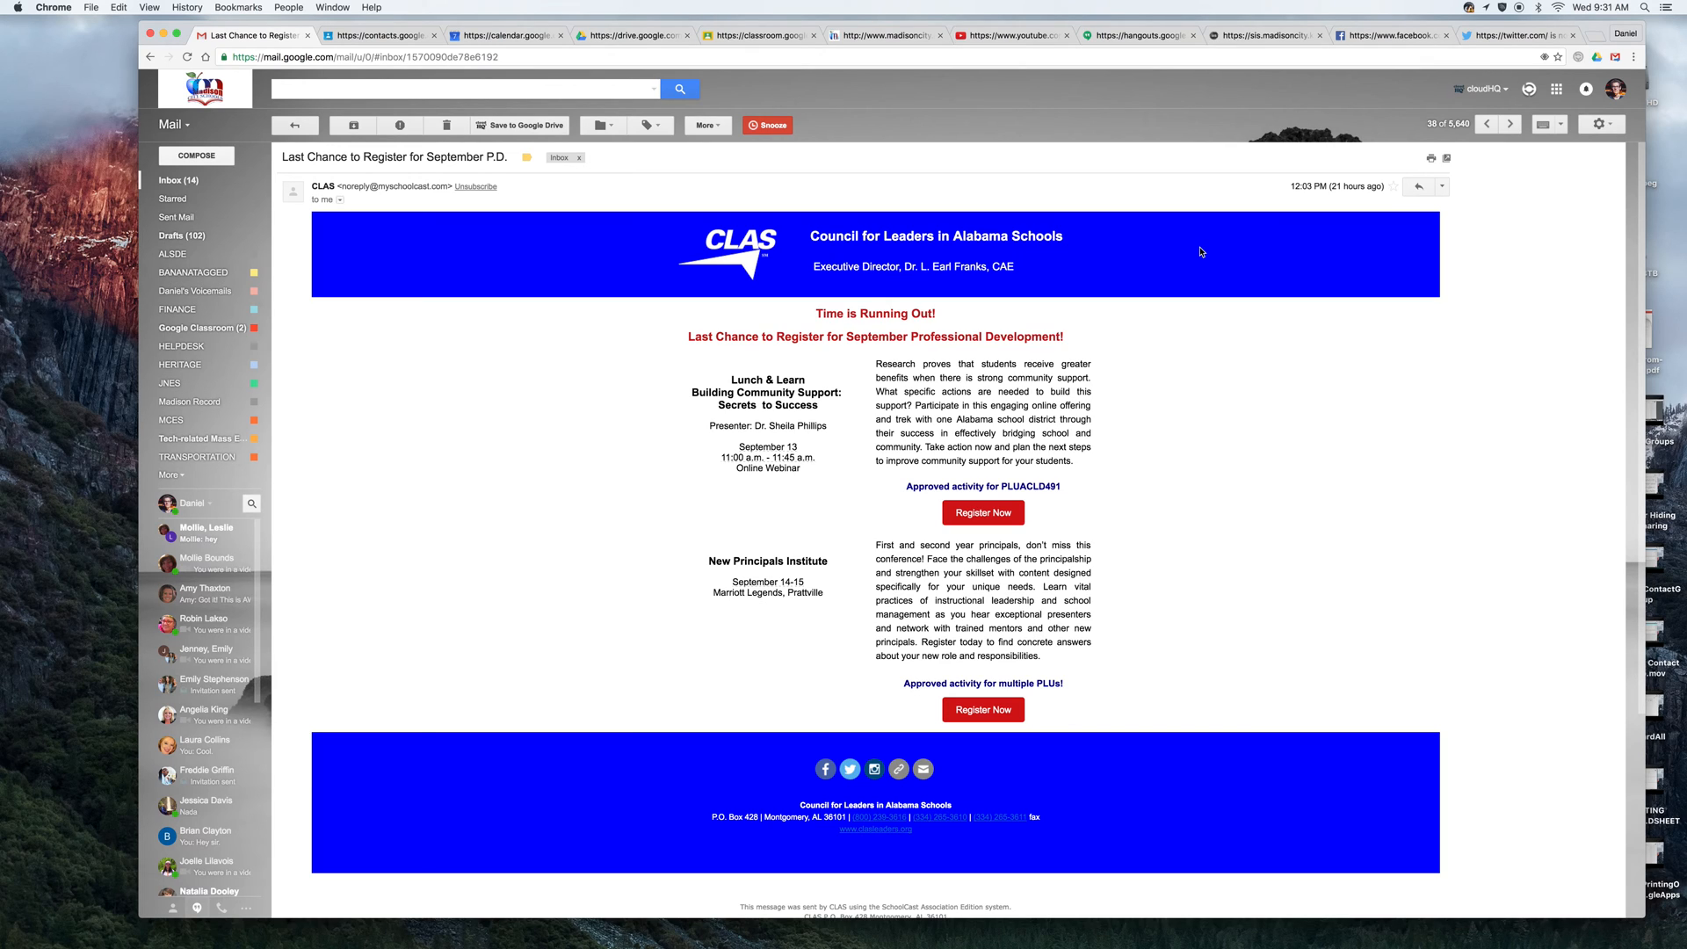
pyautogui.moveTo(897, 199)
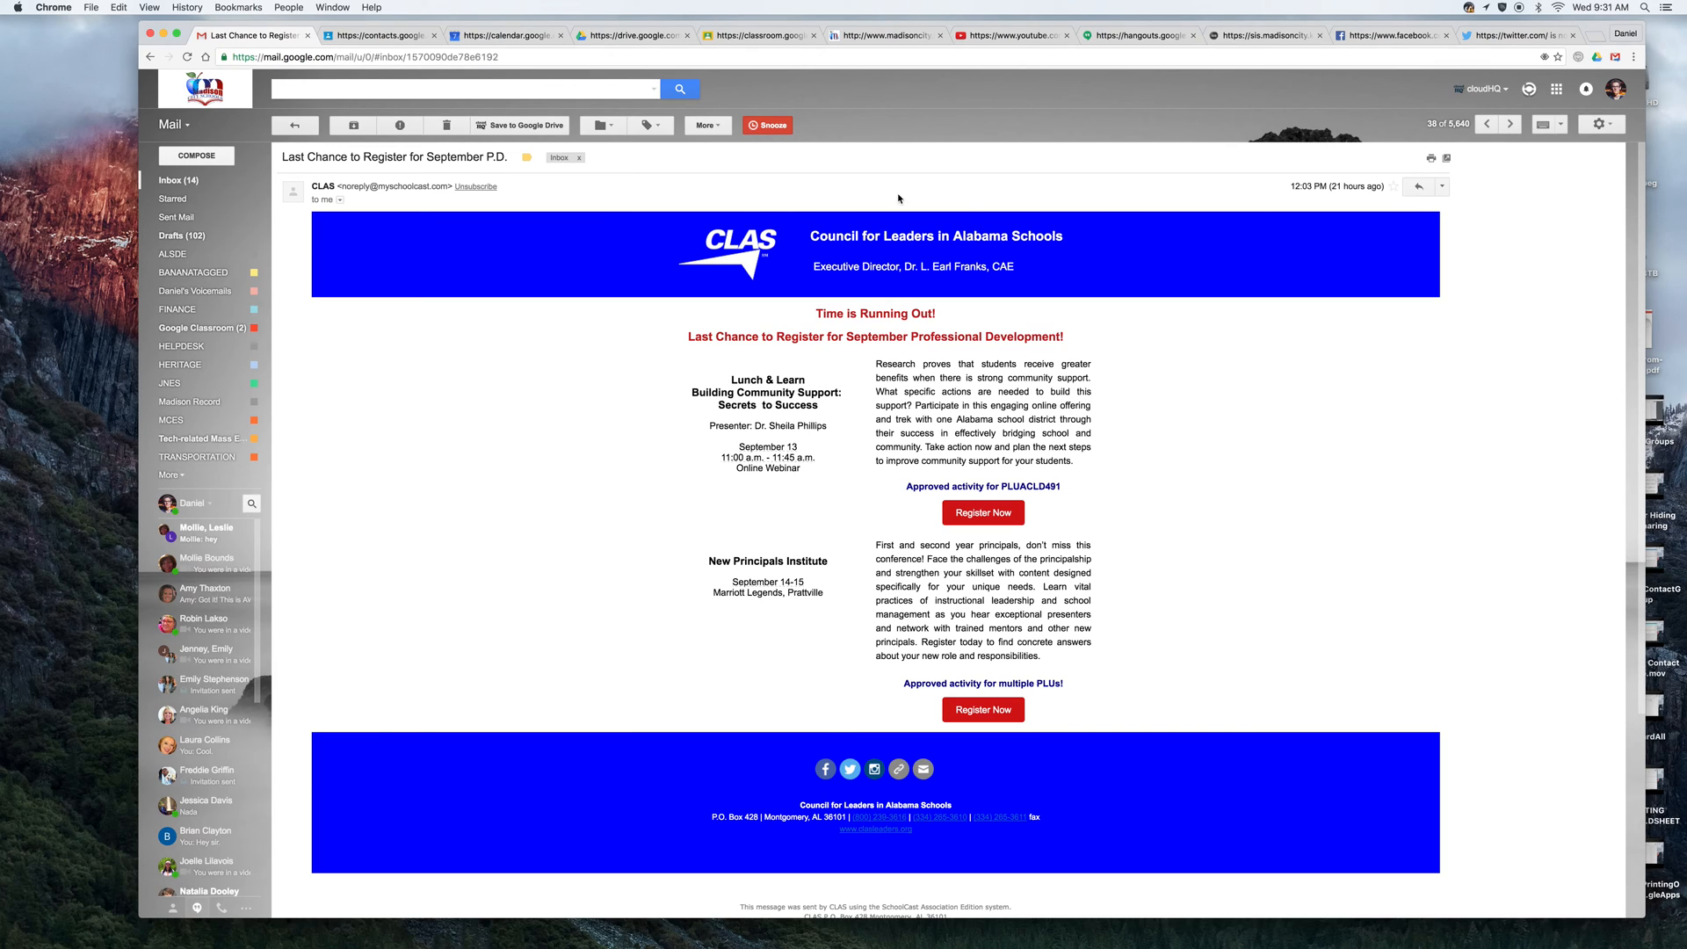
pyautogui.moveTo(455, 210)
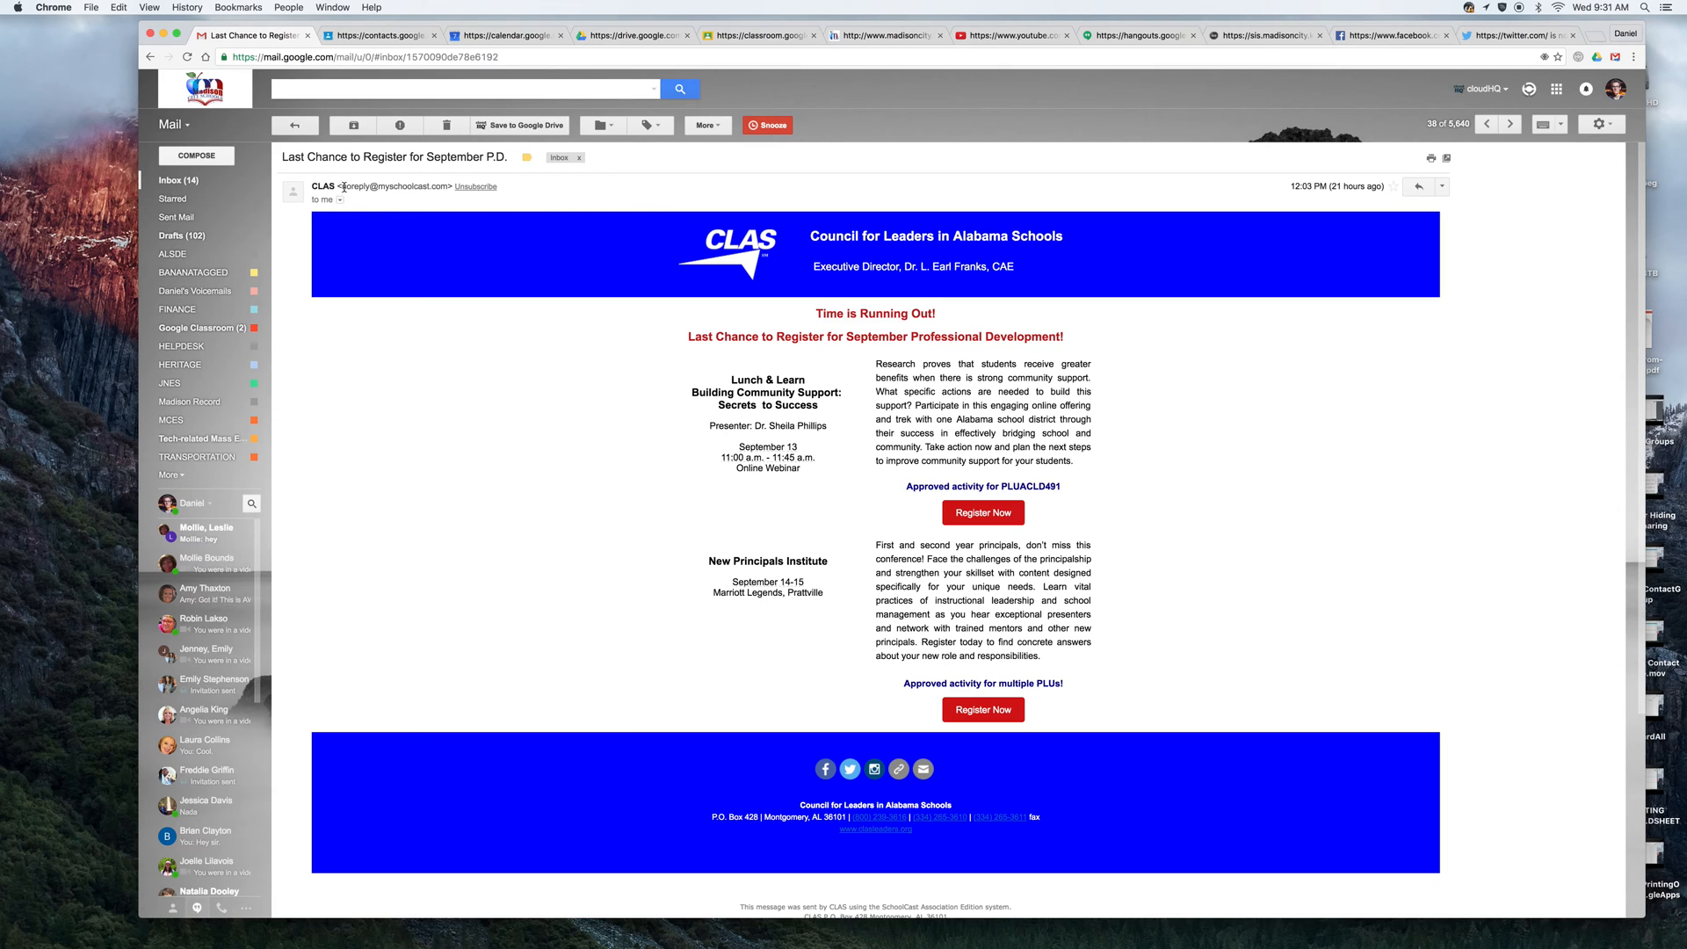
pyautogui.doubleClick(377, 186)
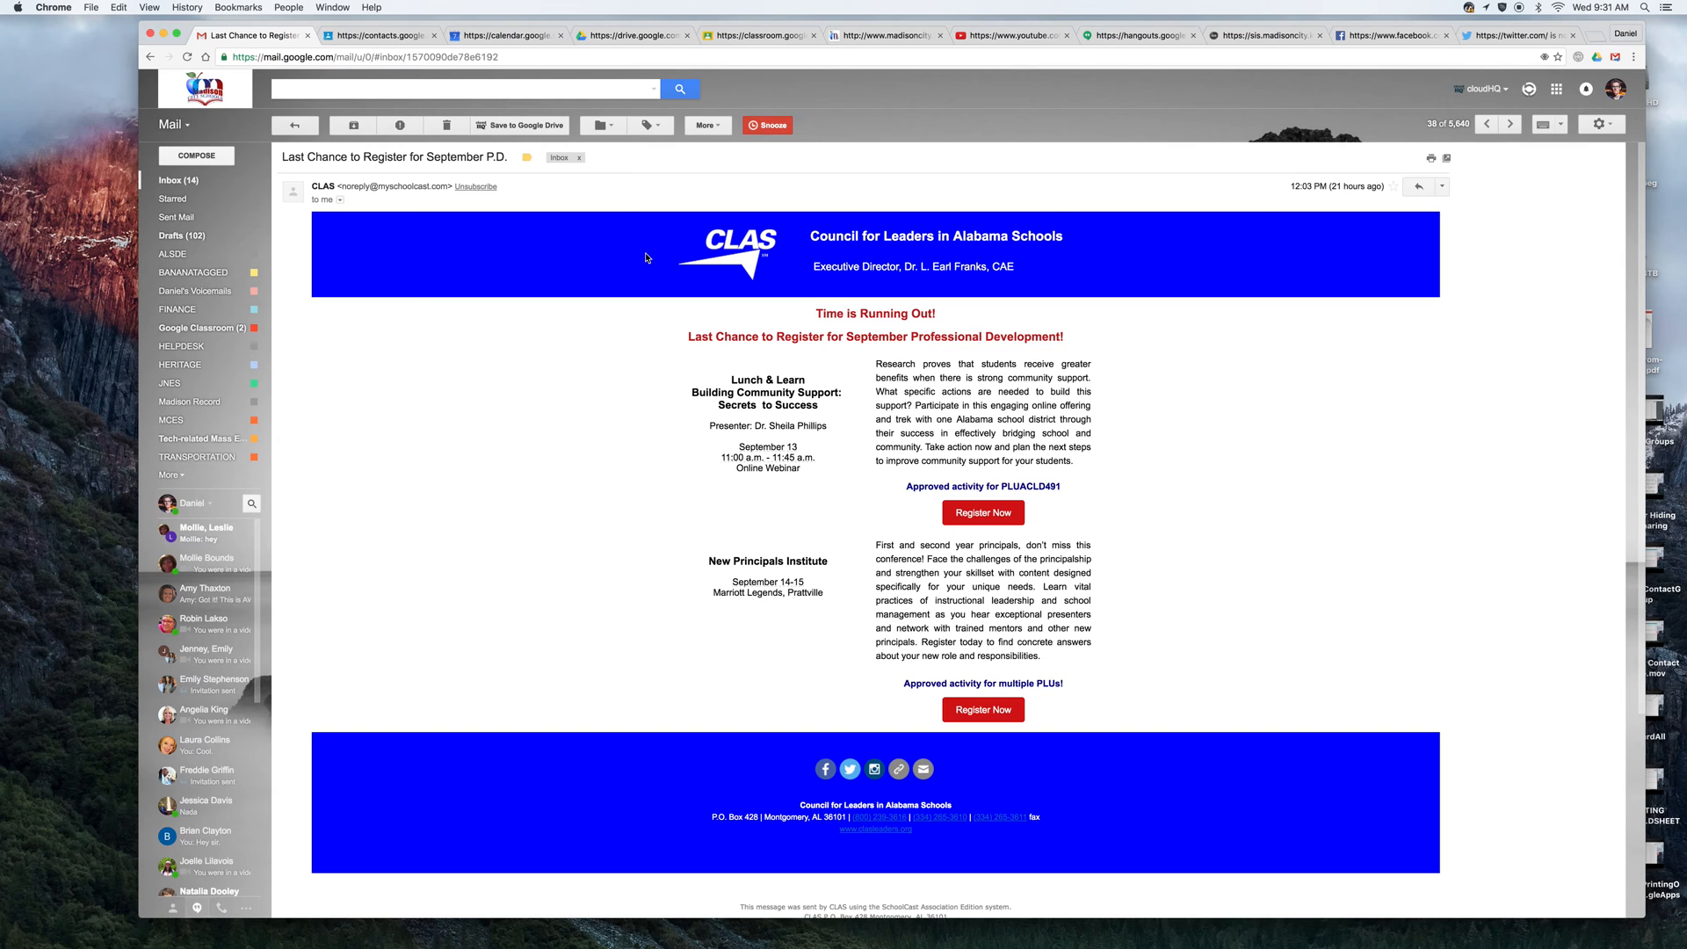
pyautogui.moveTo(186, 364)
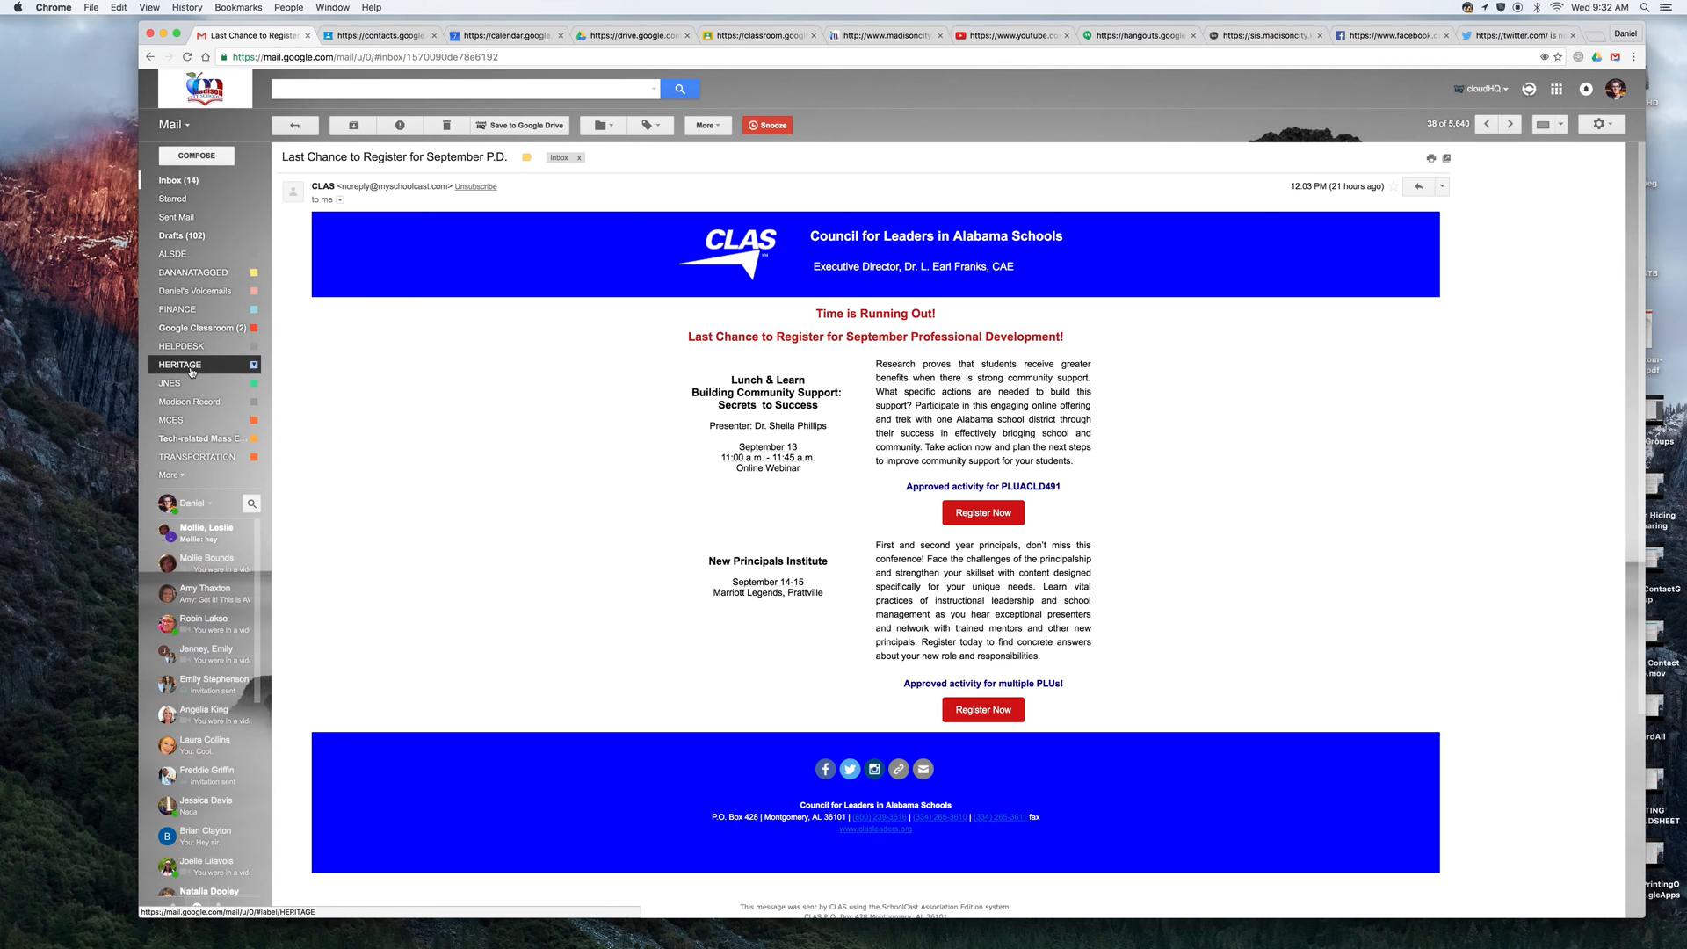
pyautogui.moveTo(796, 349)
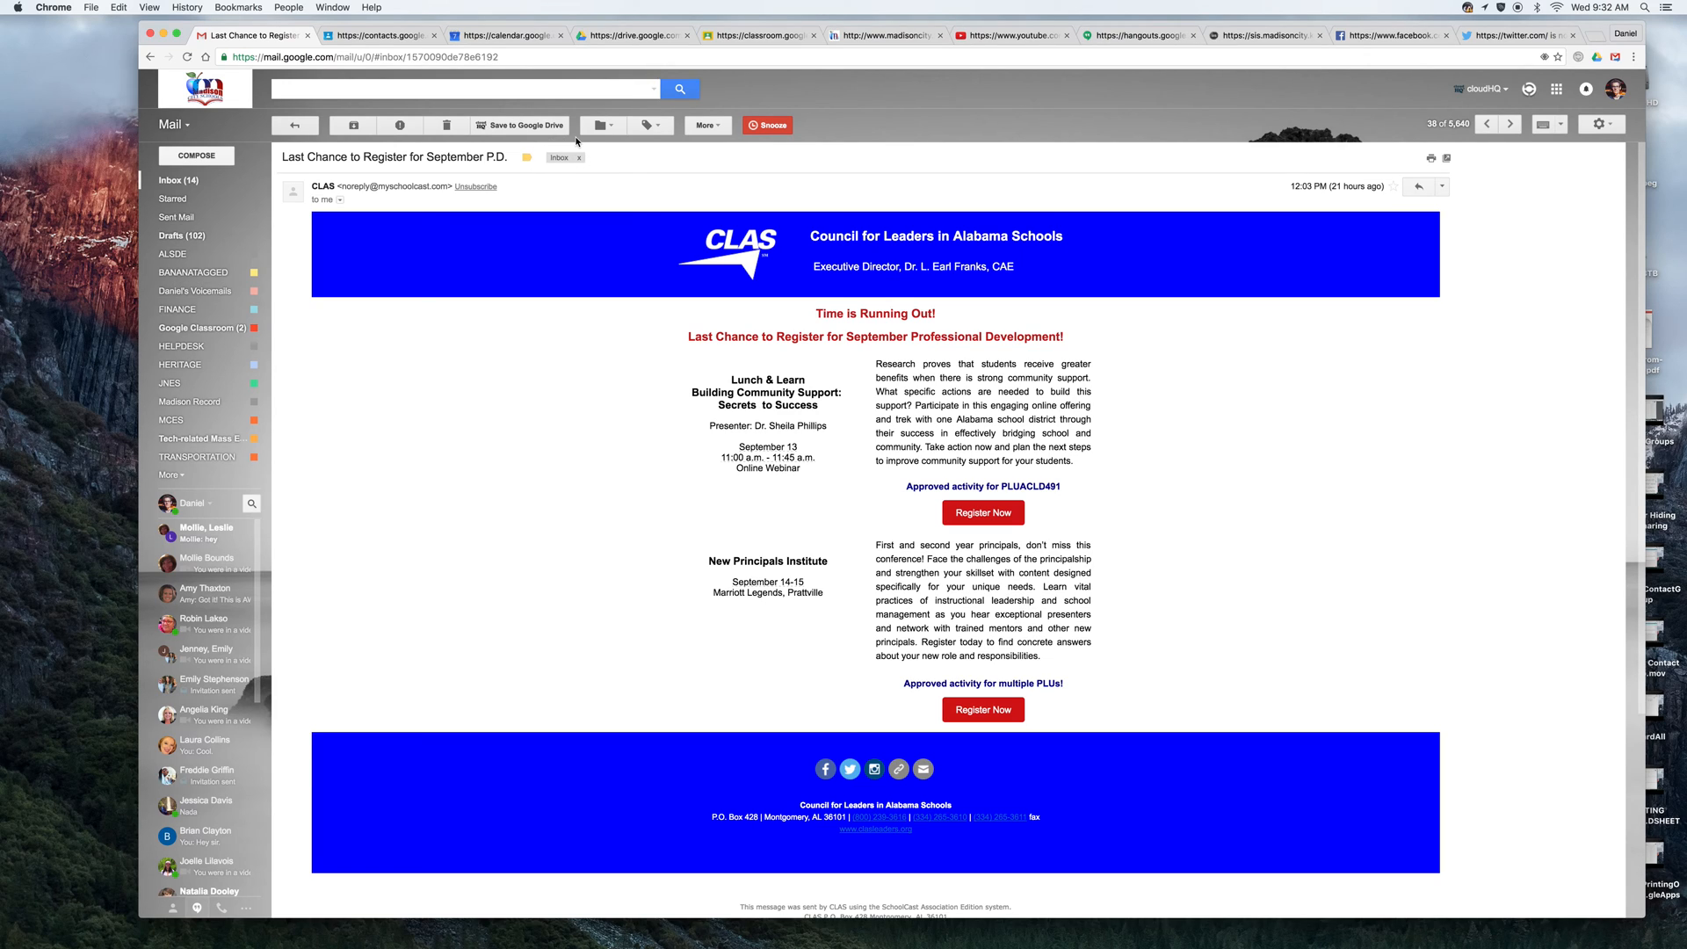
pyautogui.moveTo(775, 149)
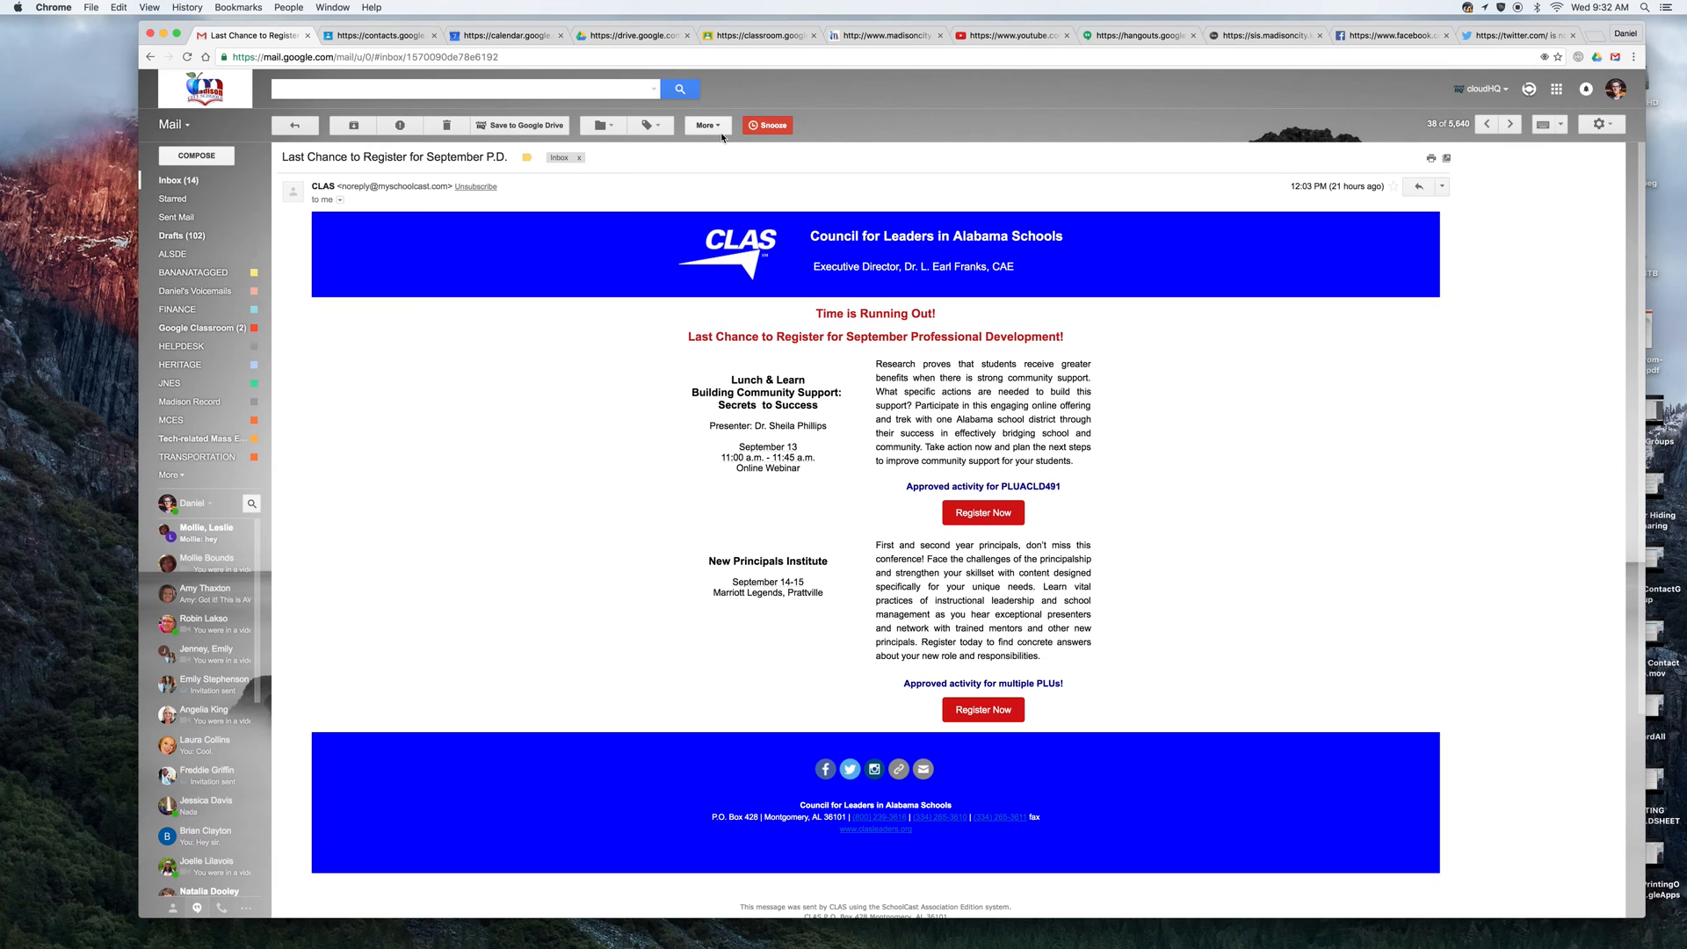
pyautogui.moveTo(740, 176)
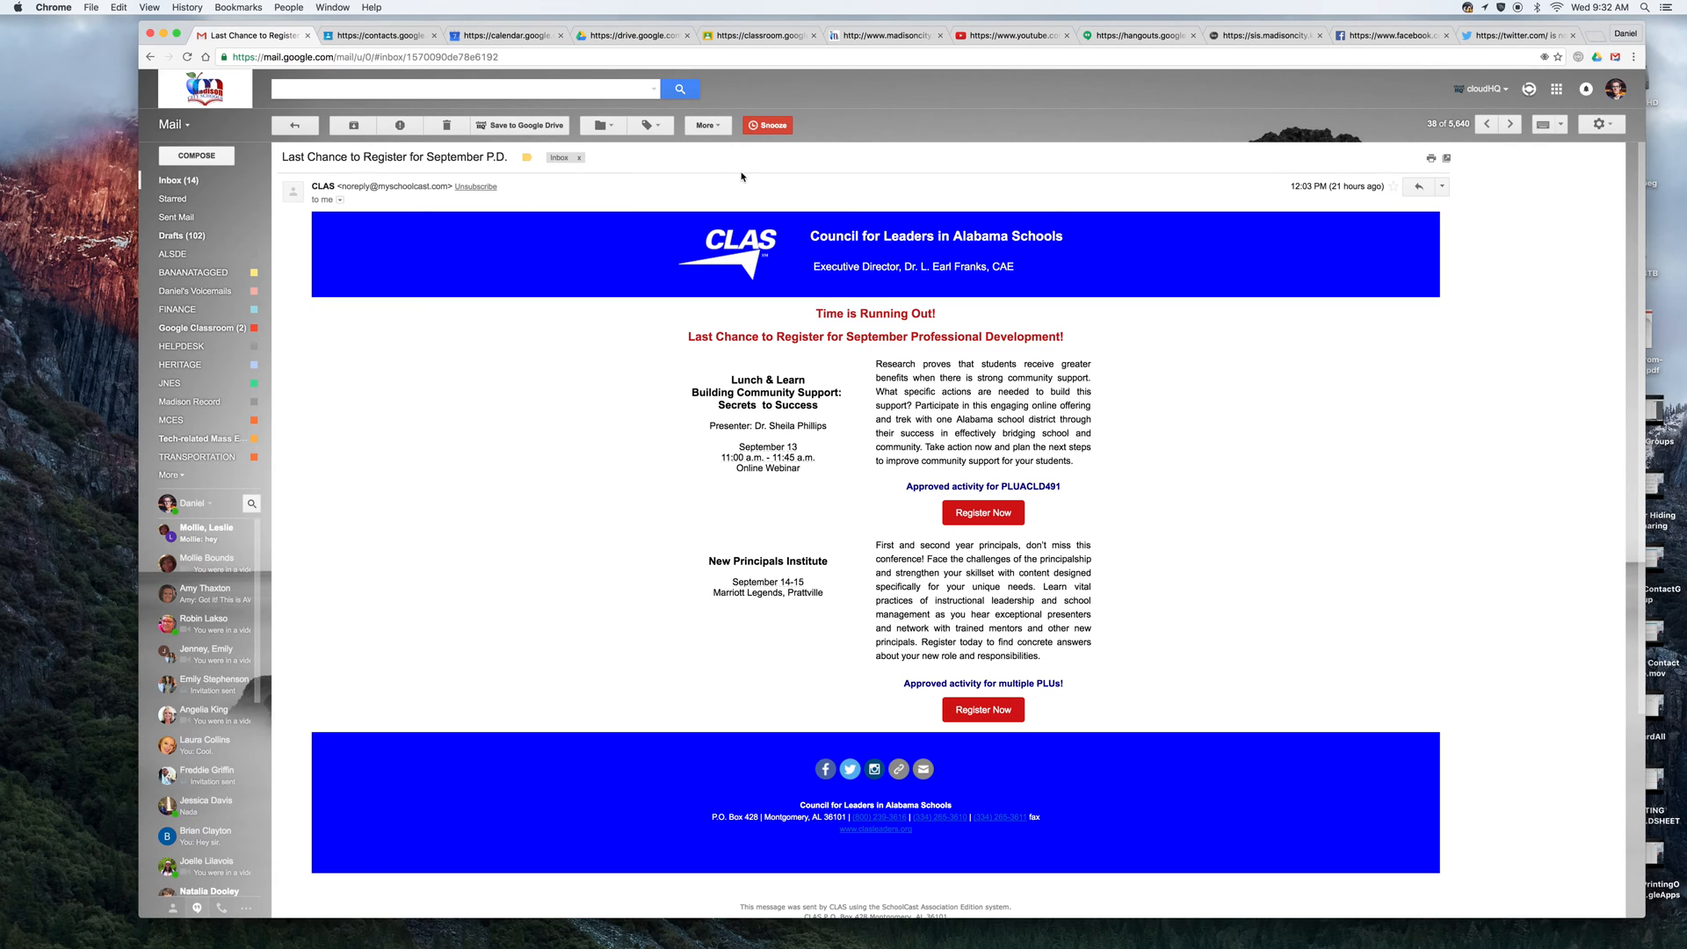
pyautogui.moveTo(706, 158)
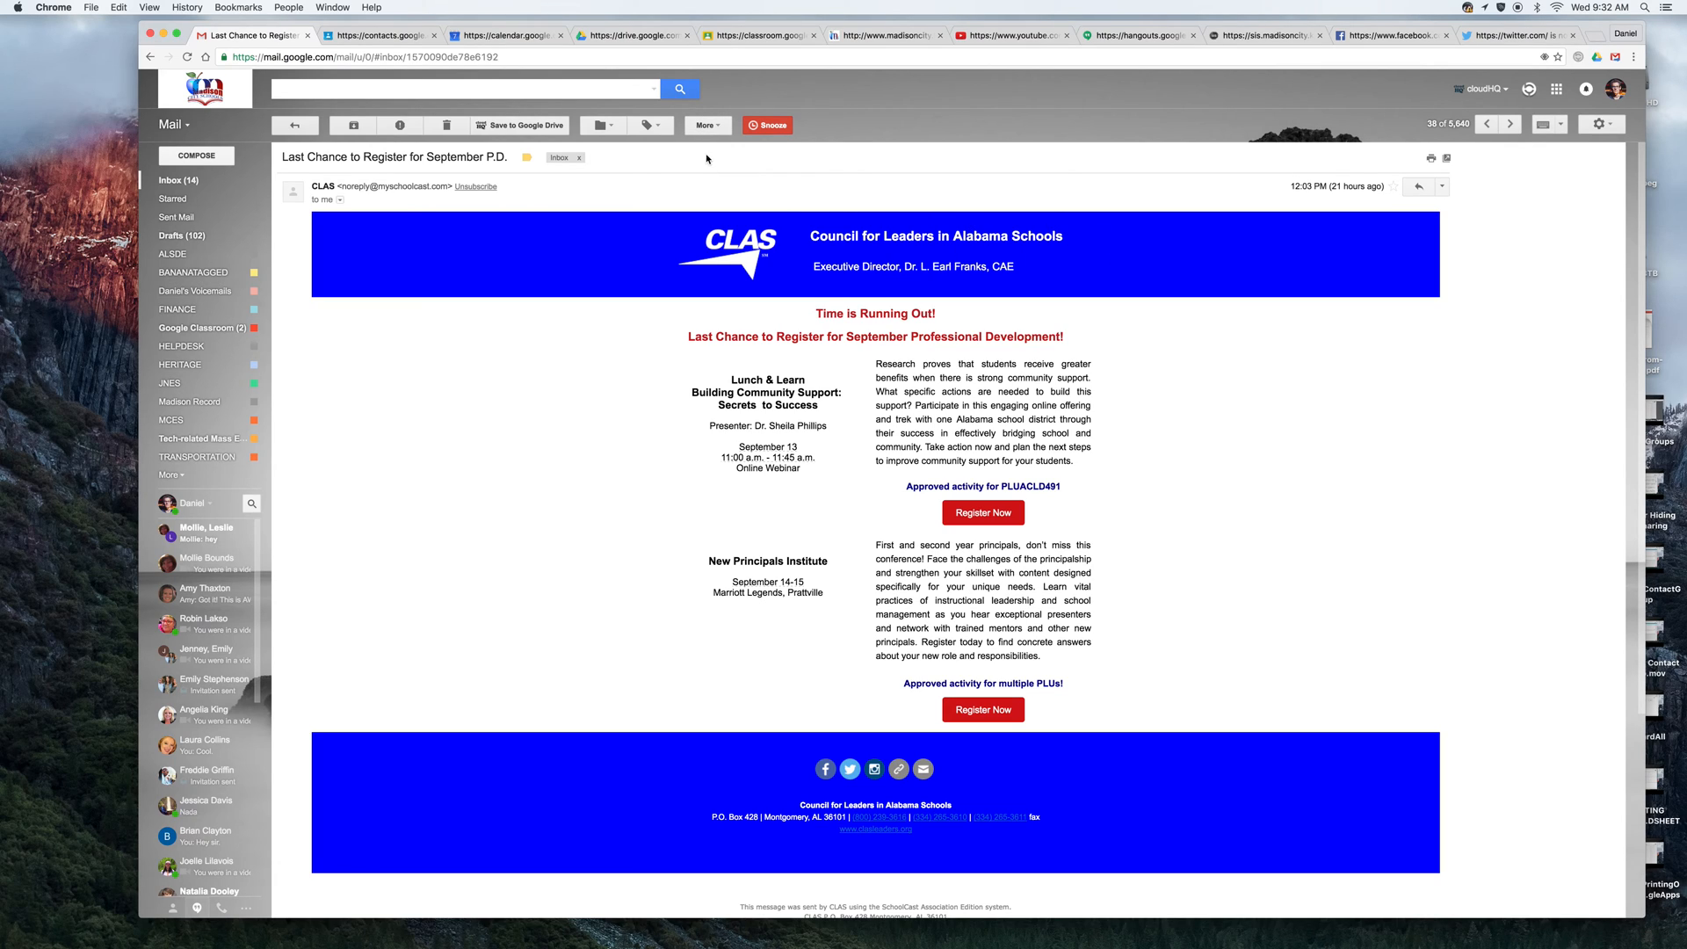
pyautogui.moveTo(644, 125)
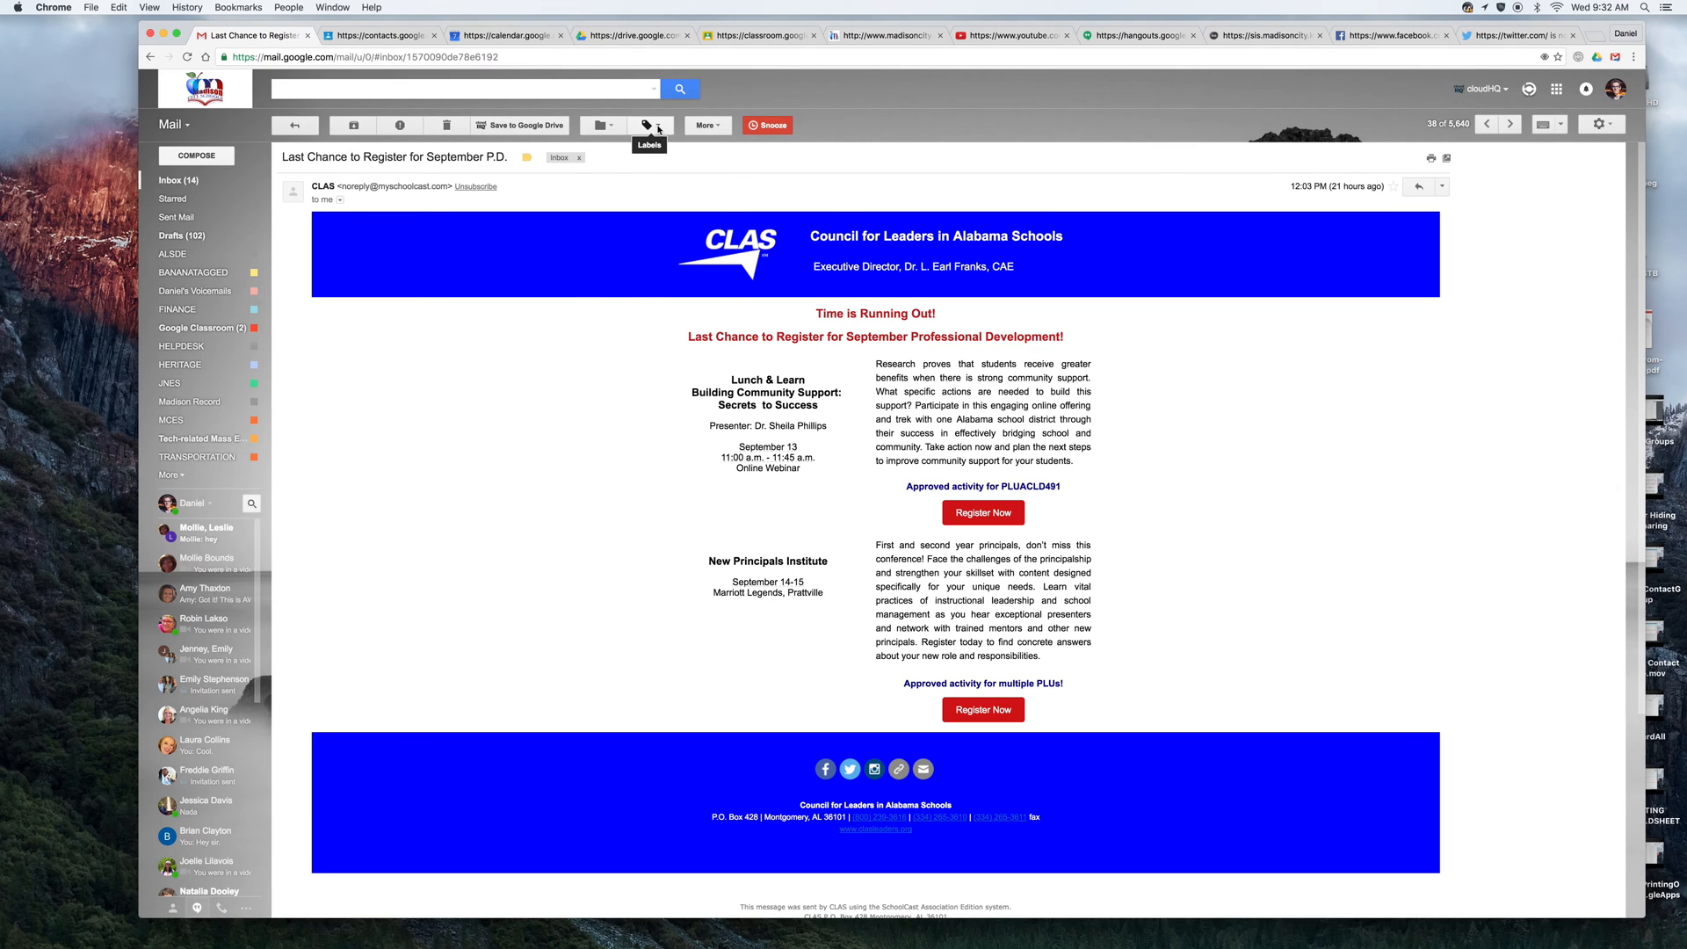
pyautogui.click(646, 125)
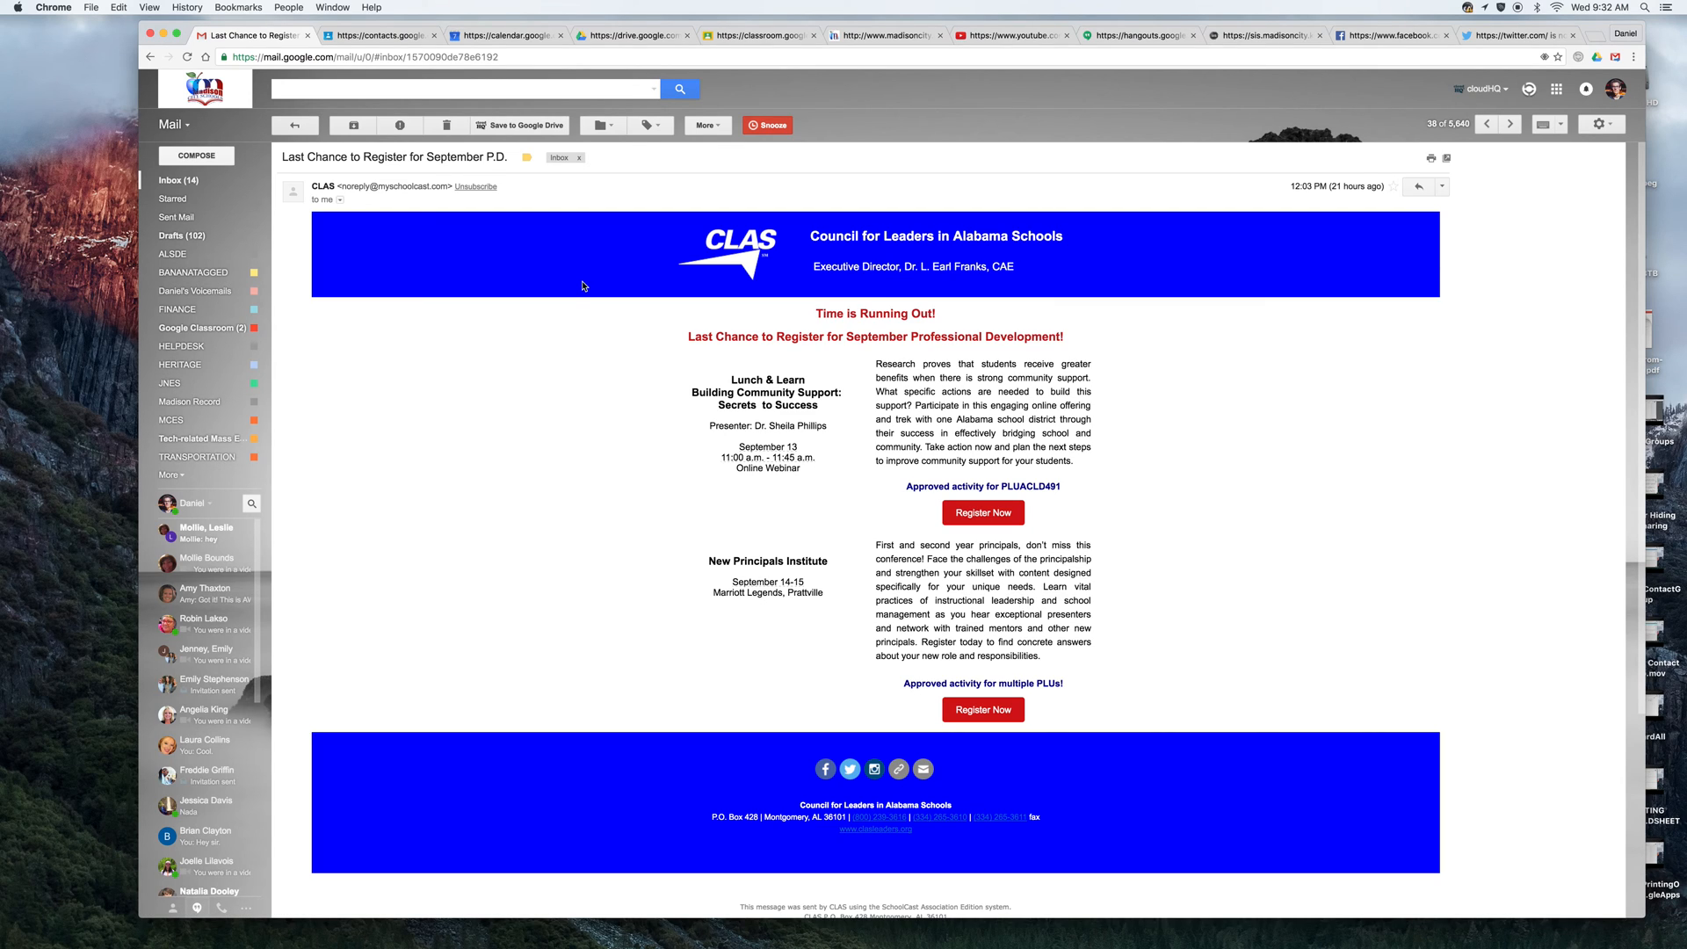
pyautogui.moveTo(780, 260)
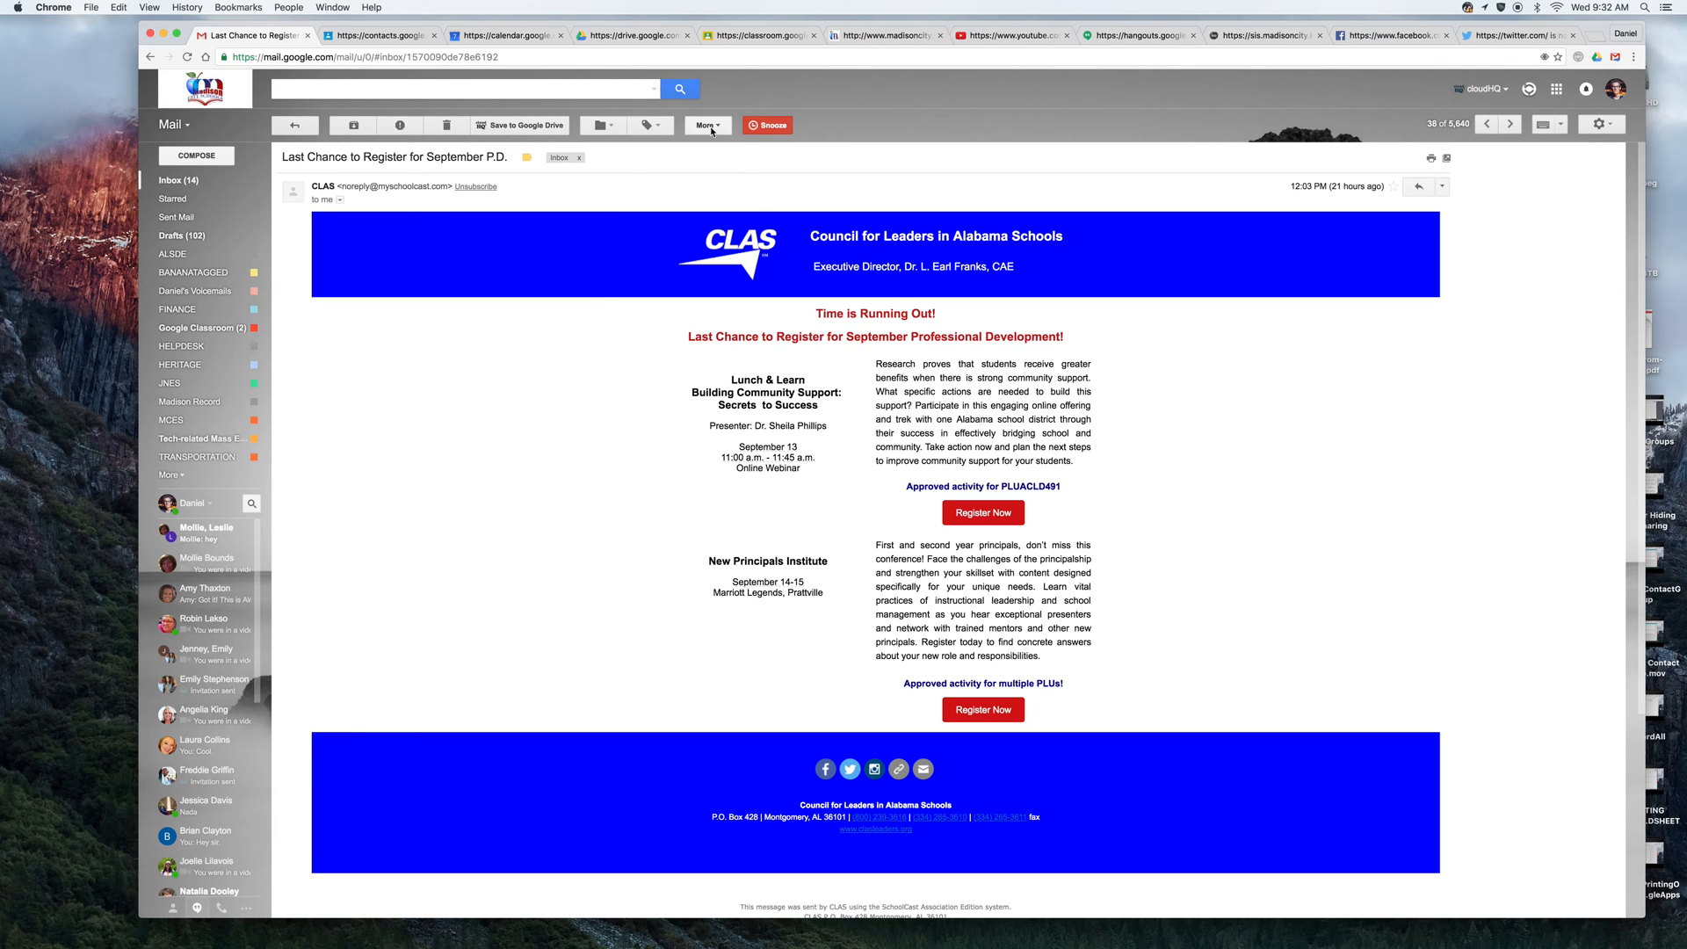
pyautogui.click(705, 124)
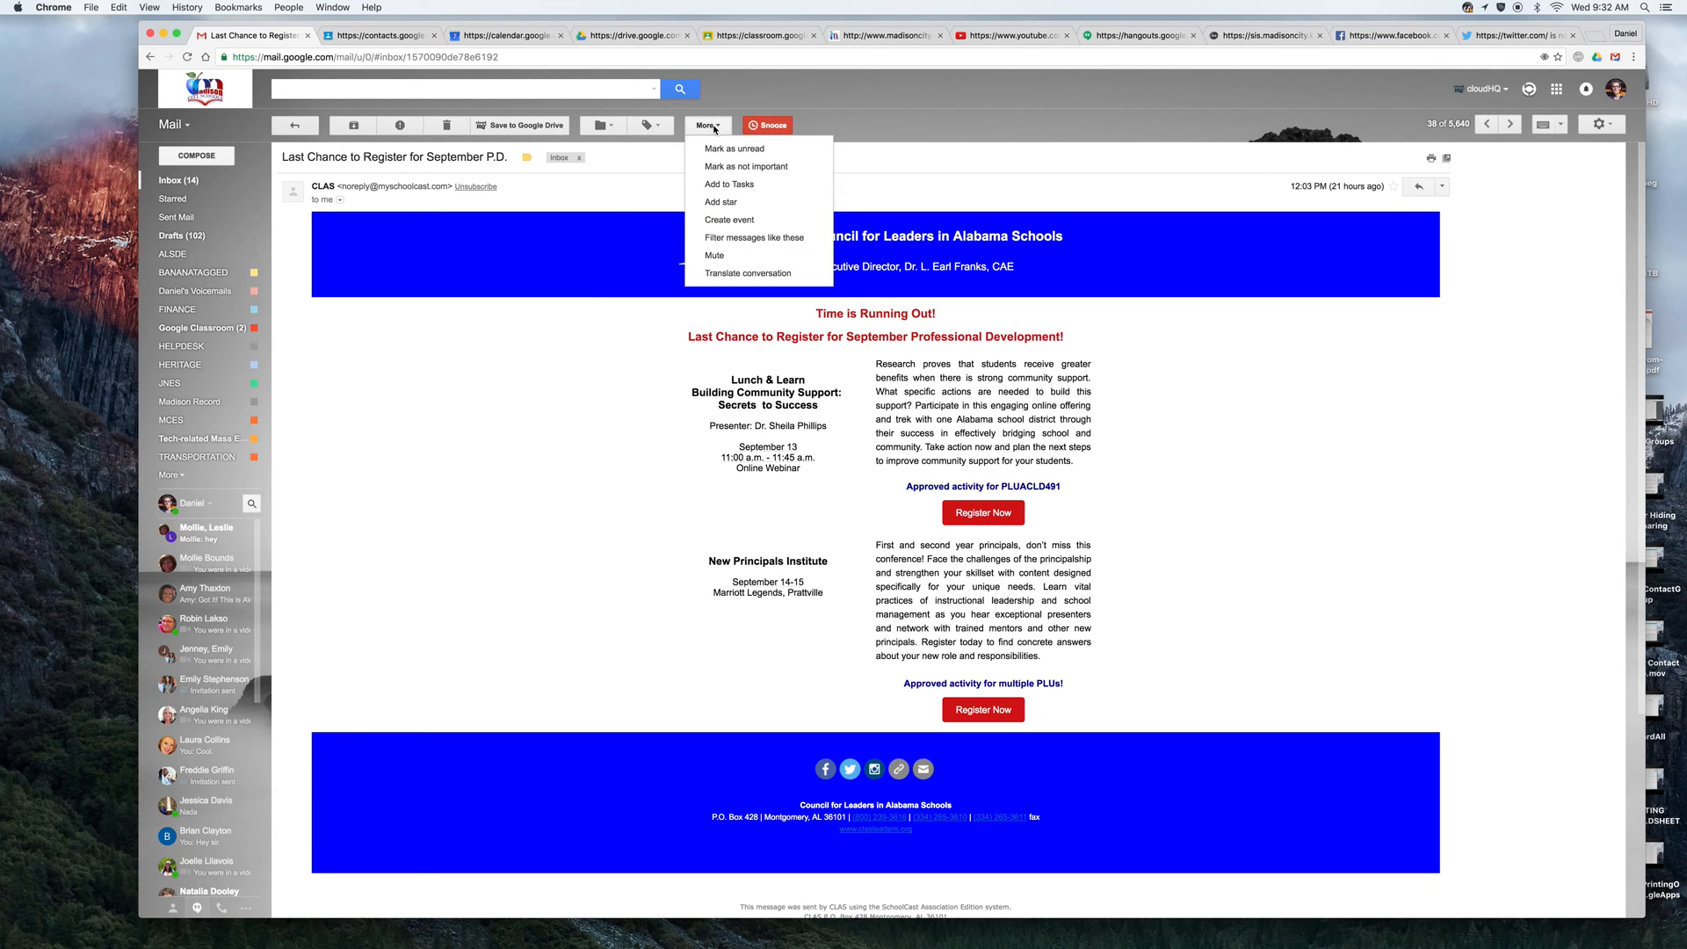
pyautogui.moveTo(728, 220)
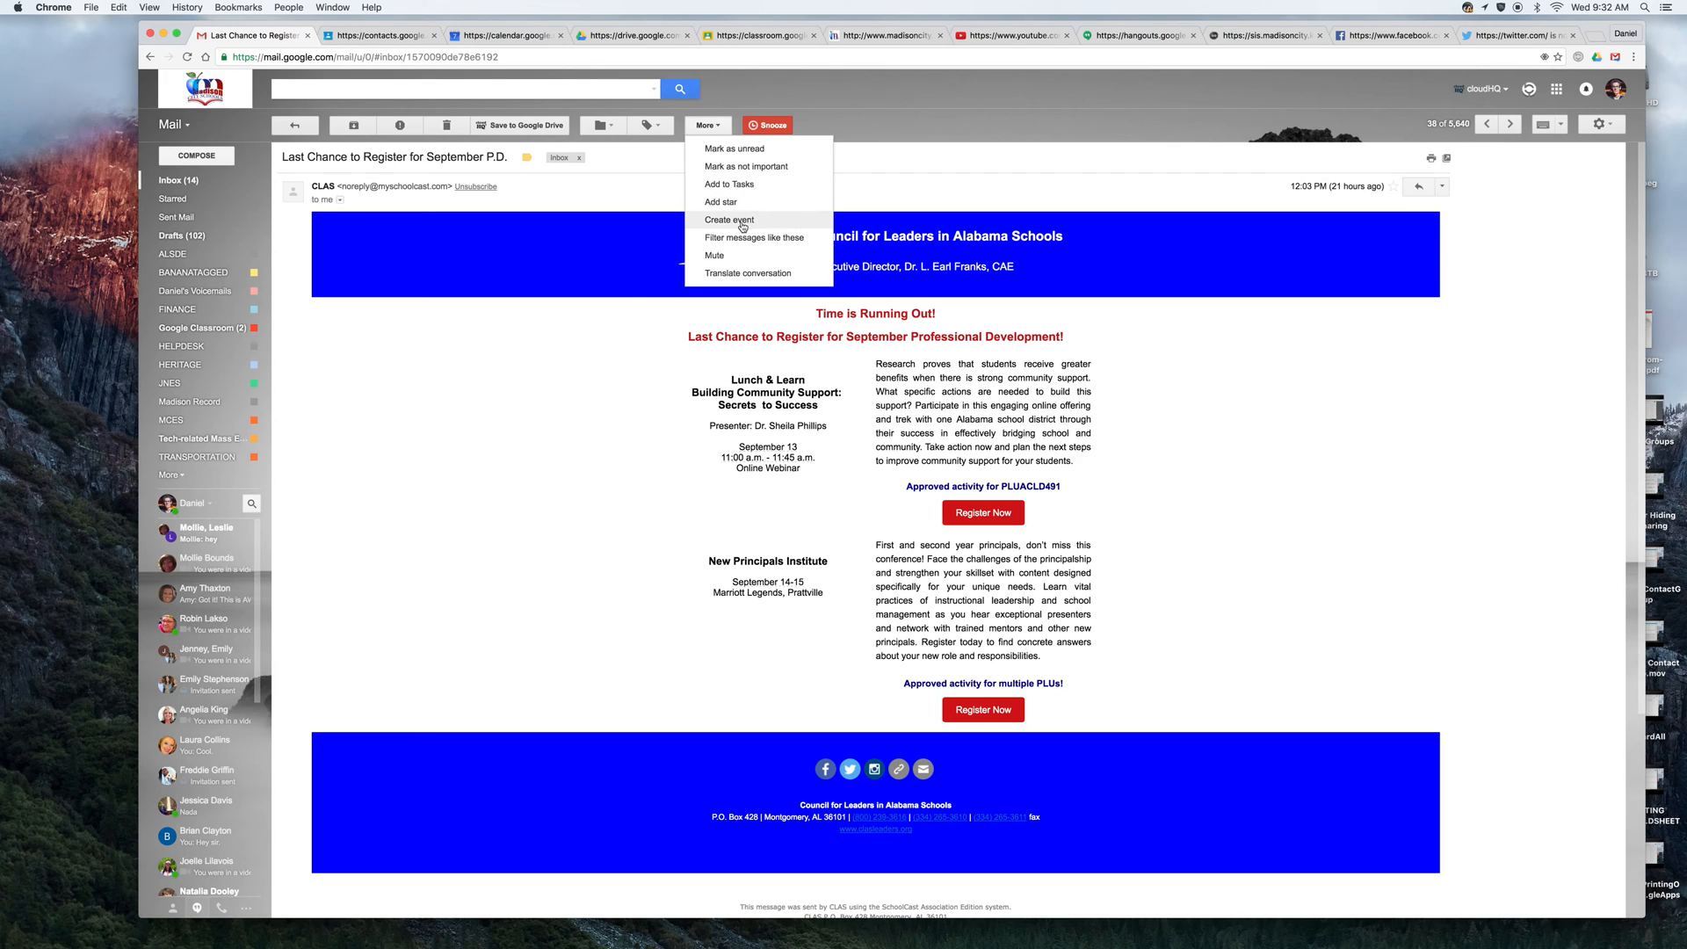
pyautogui.moveTo(768, 238)
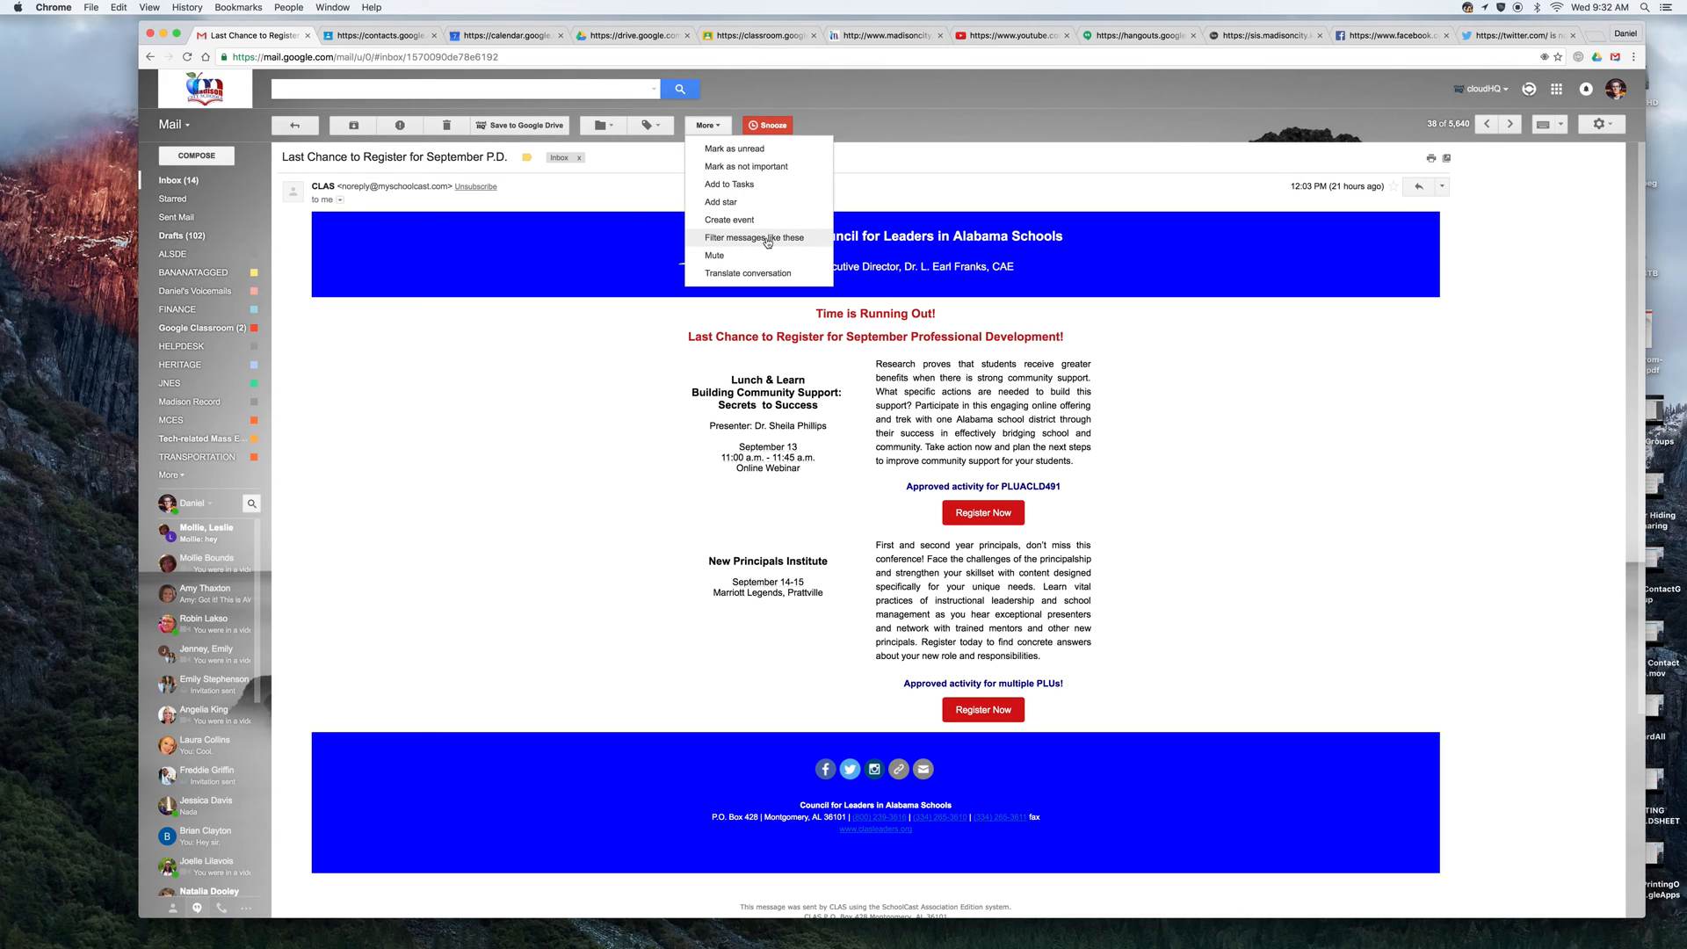
pyautogui.click(753, 237)
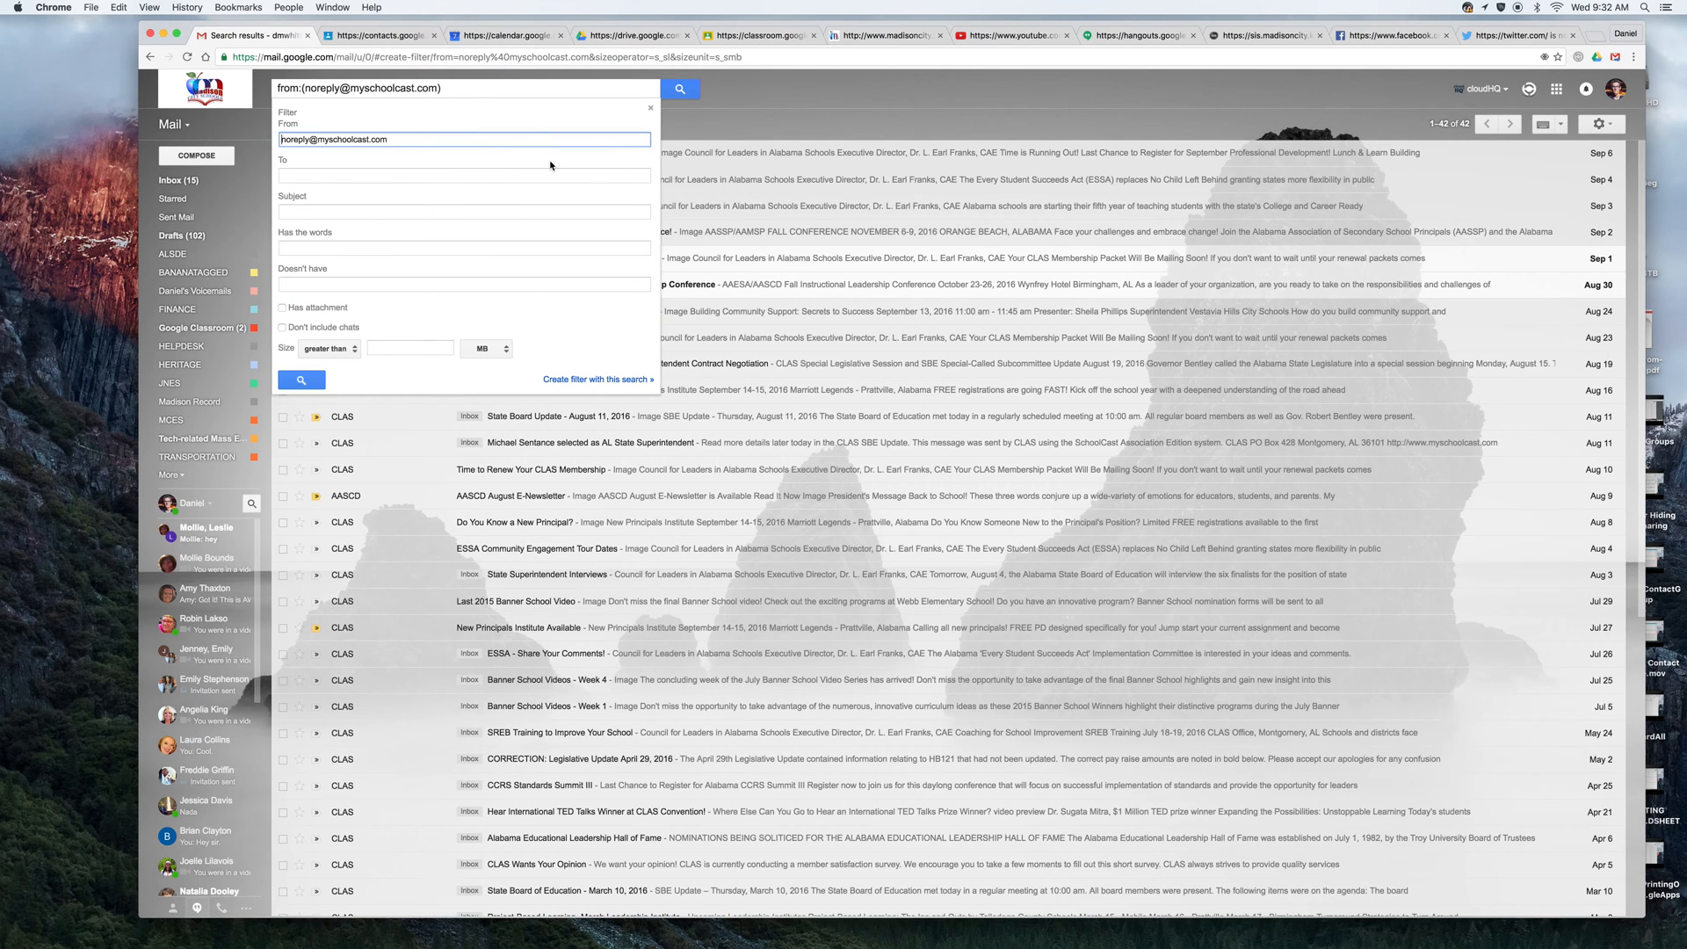
pyautogui.moveTo(652, 321)
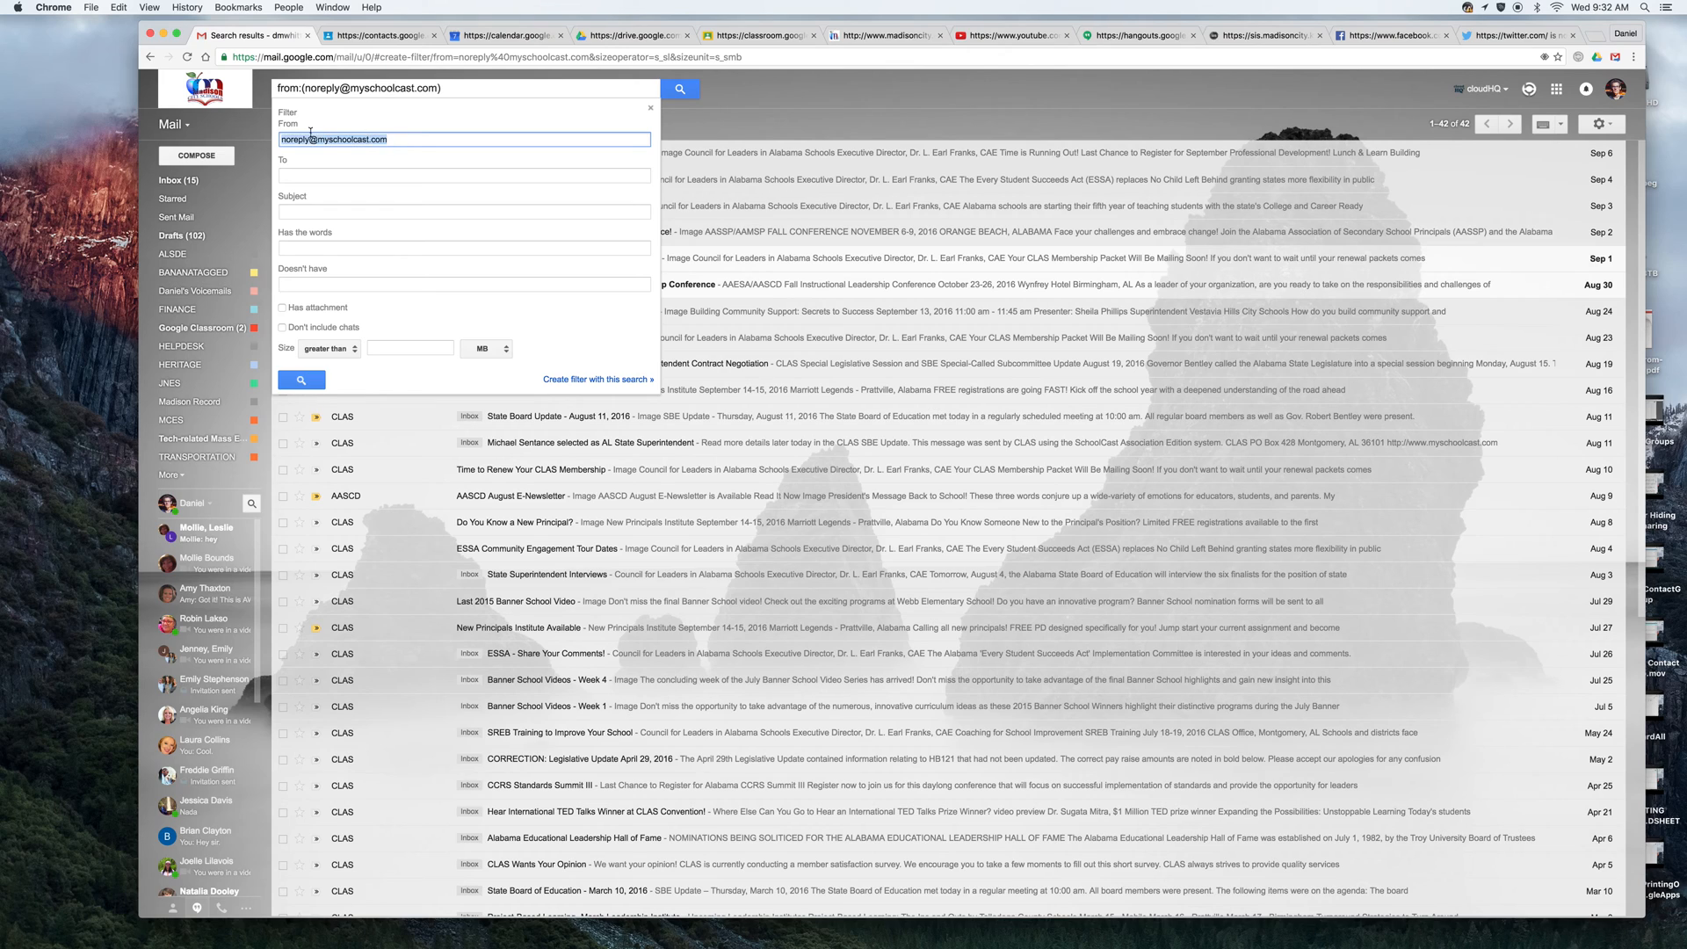
pyautogui.click(439, 159)
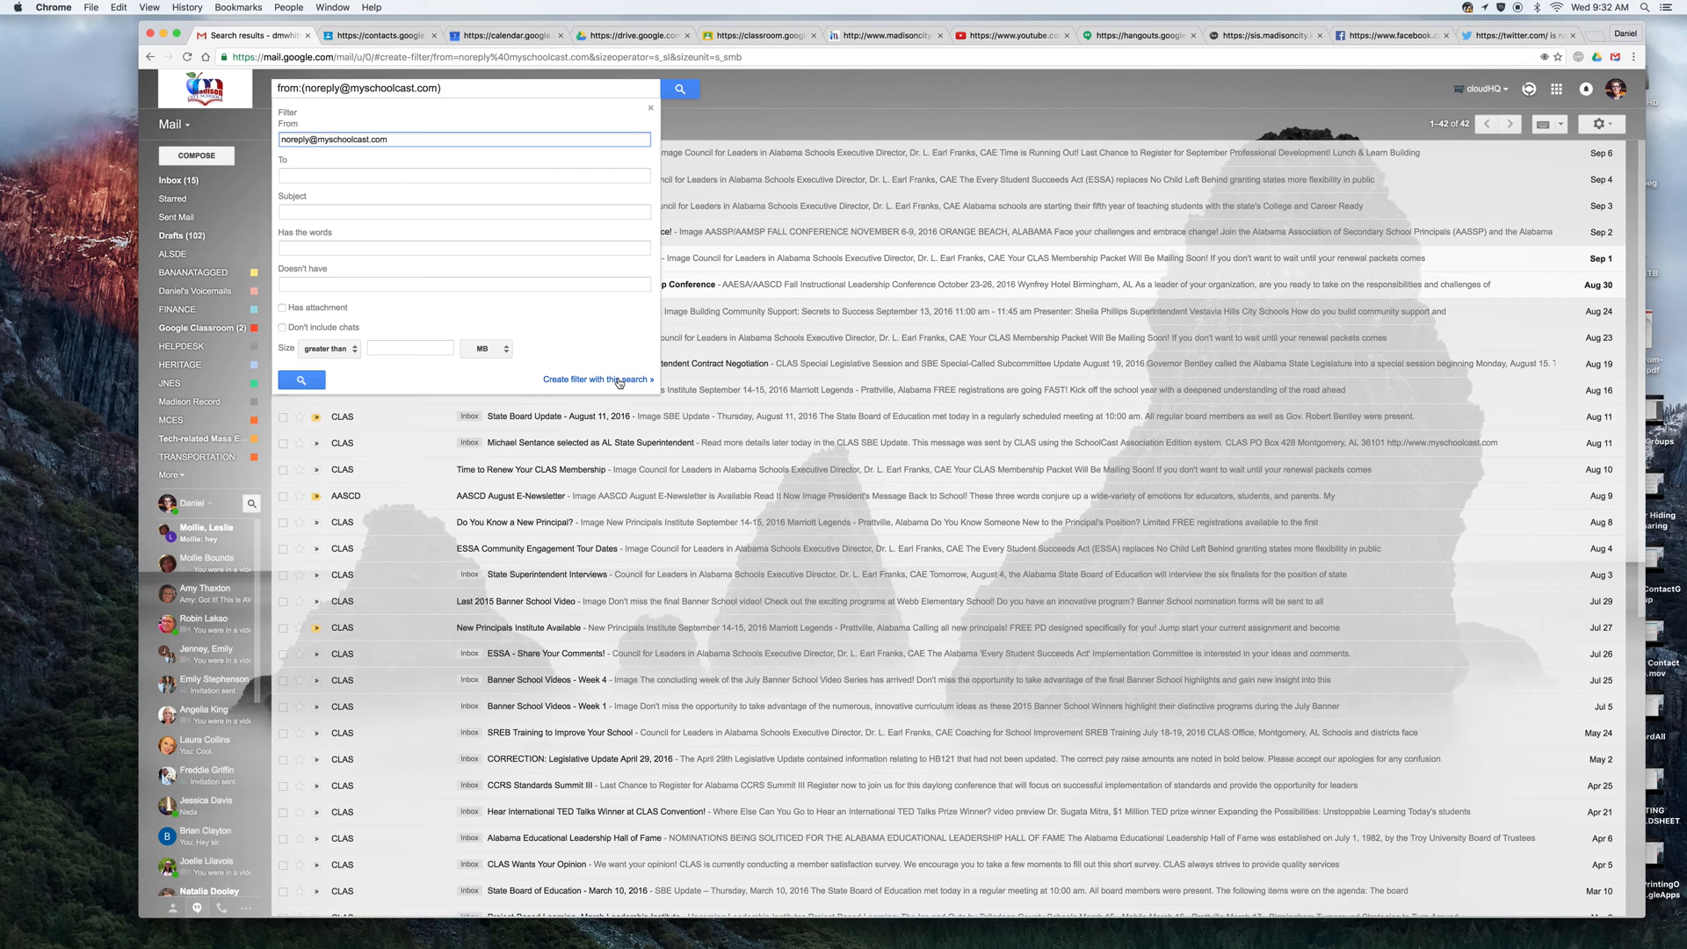
# Continue to the filter actions, enable 'Apply the label', and show the label choices
pyautogui.click(595, 379)
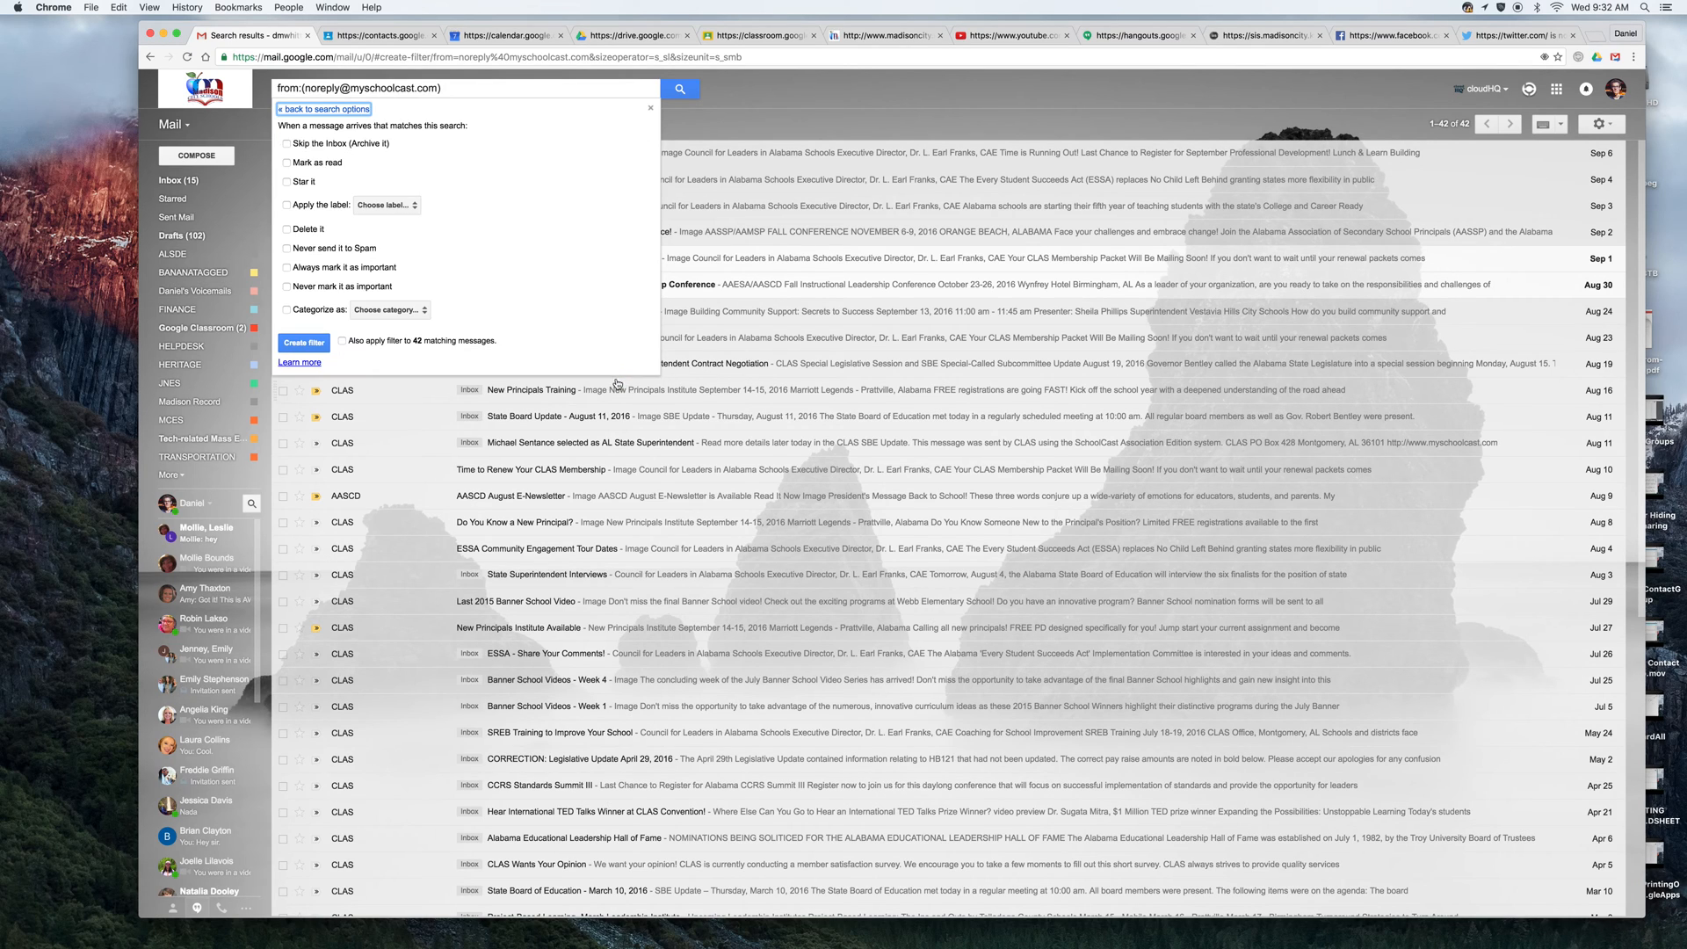
pyautogui.moveTo(469, 176)
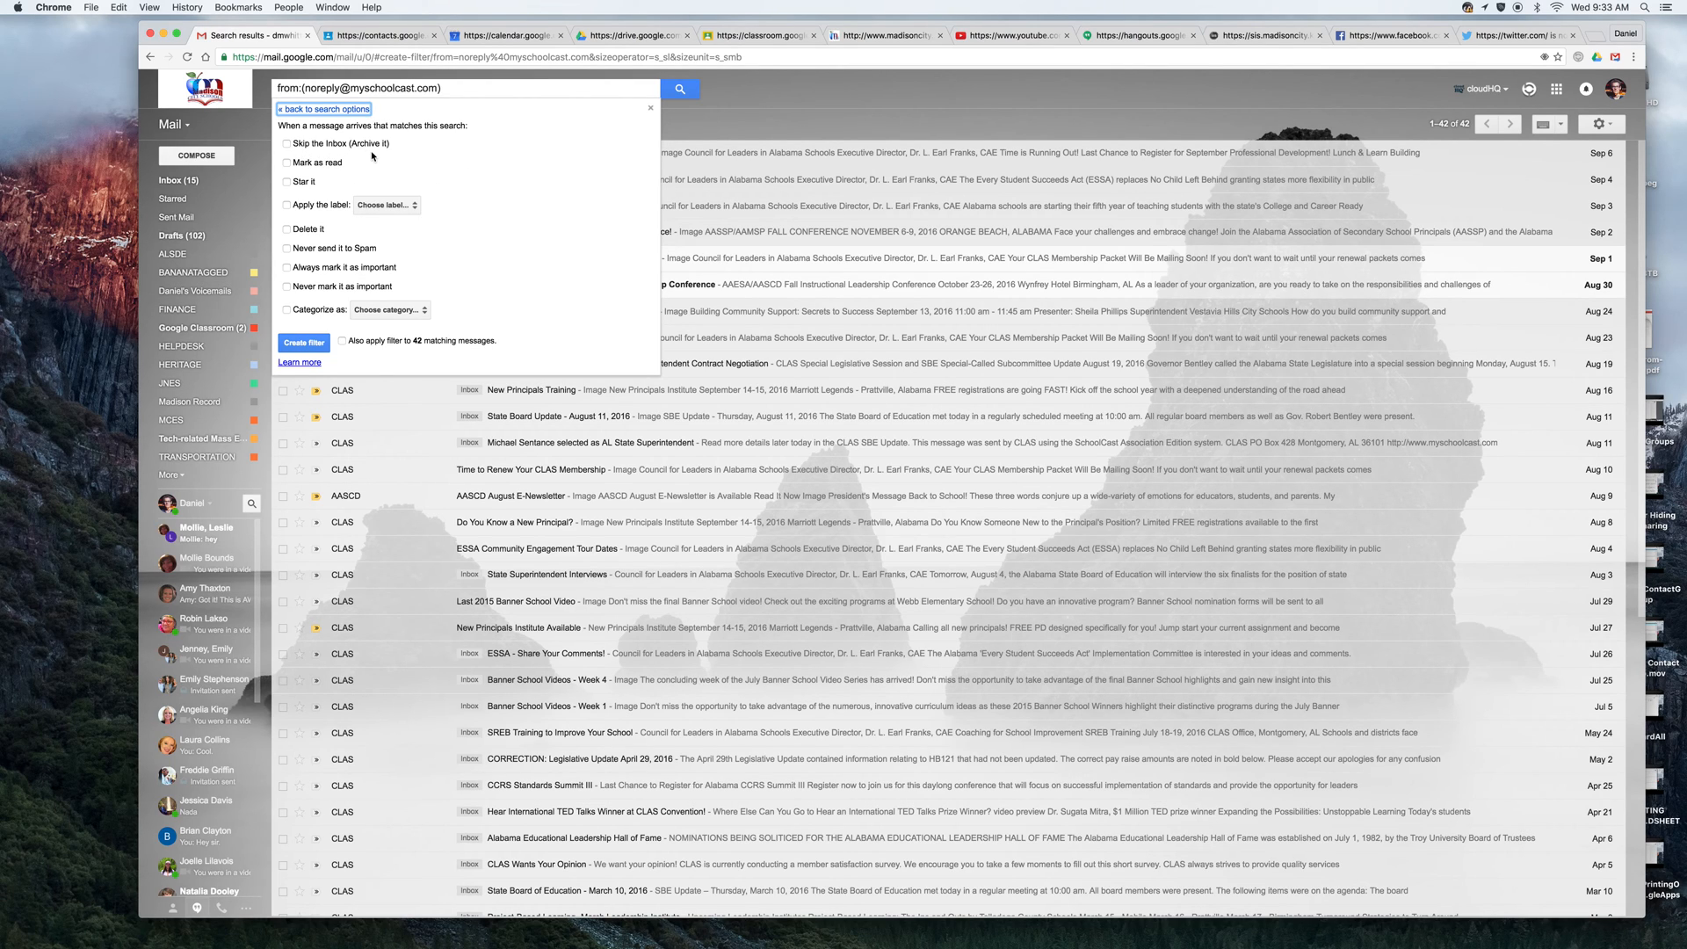
pyautogui.moveTo(378, 155)
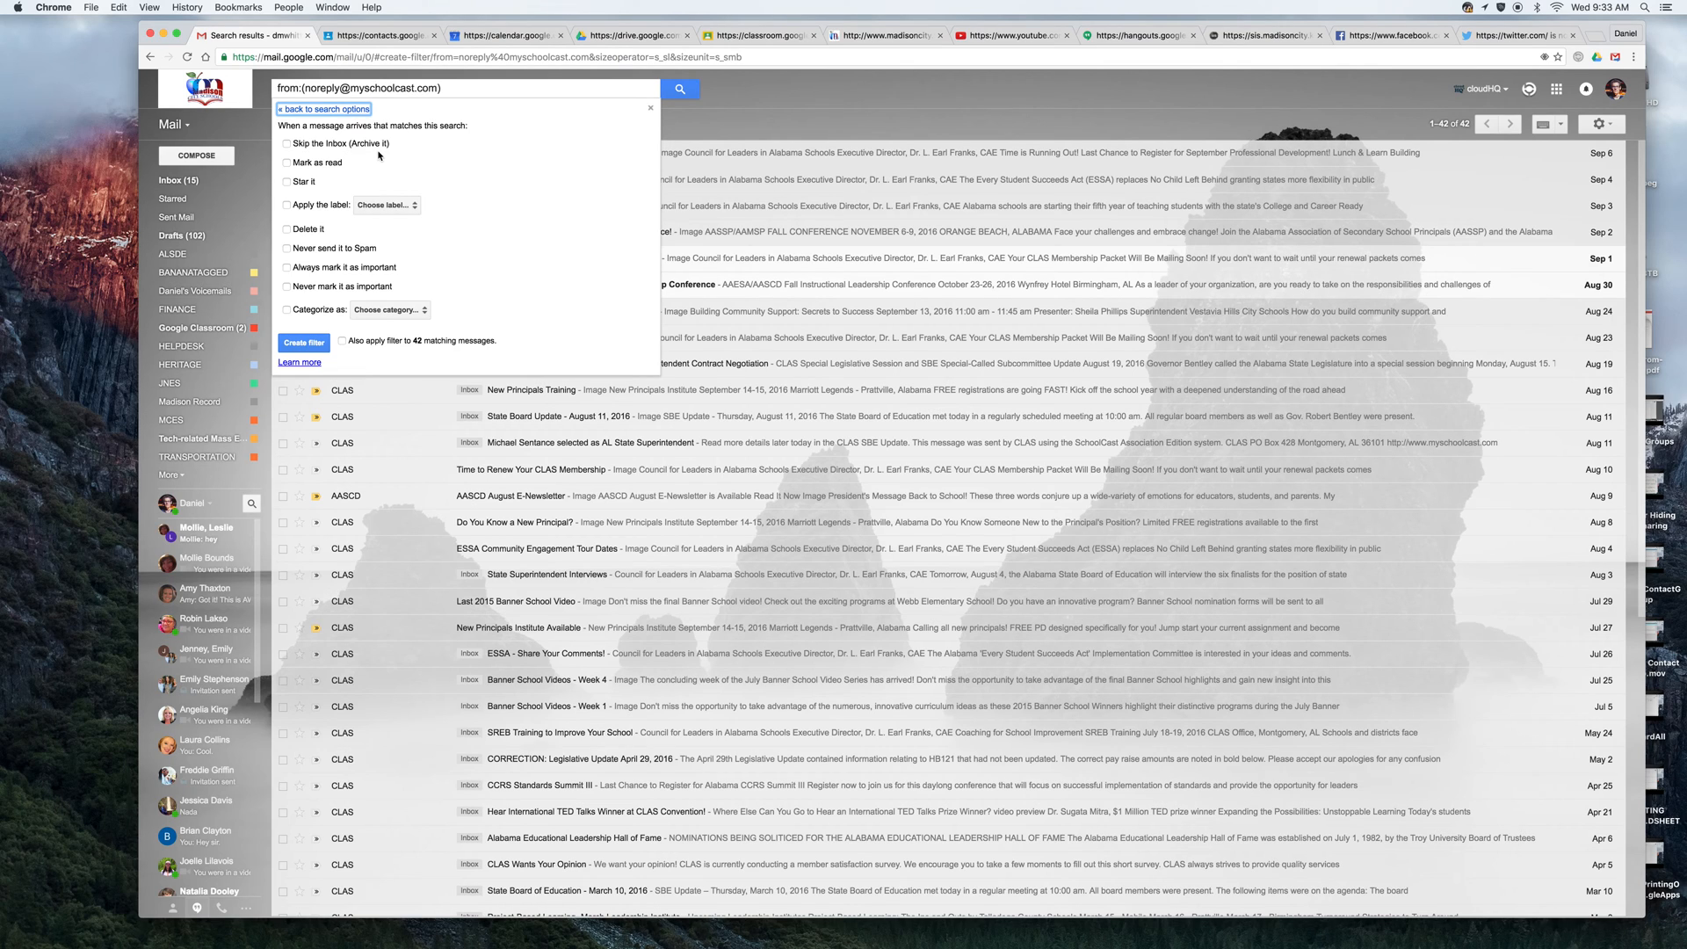
pyautogui.moveTo(430, 175)
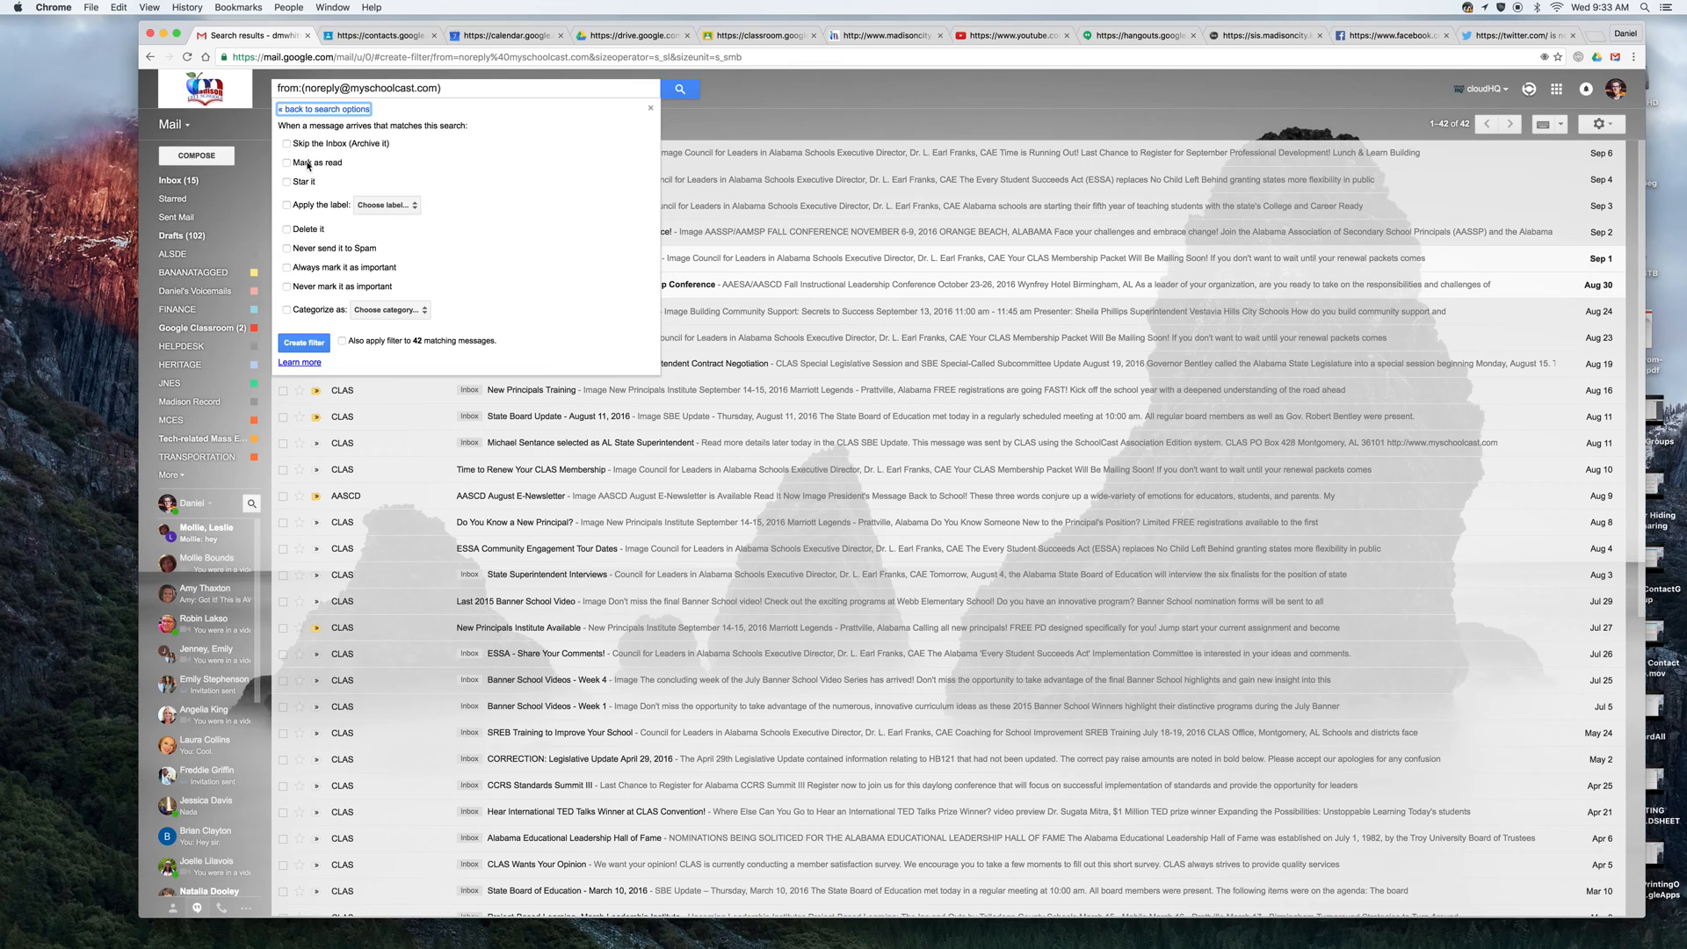
pyautogui.moveTo(375, 186)
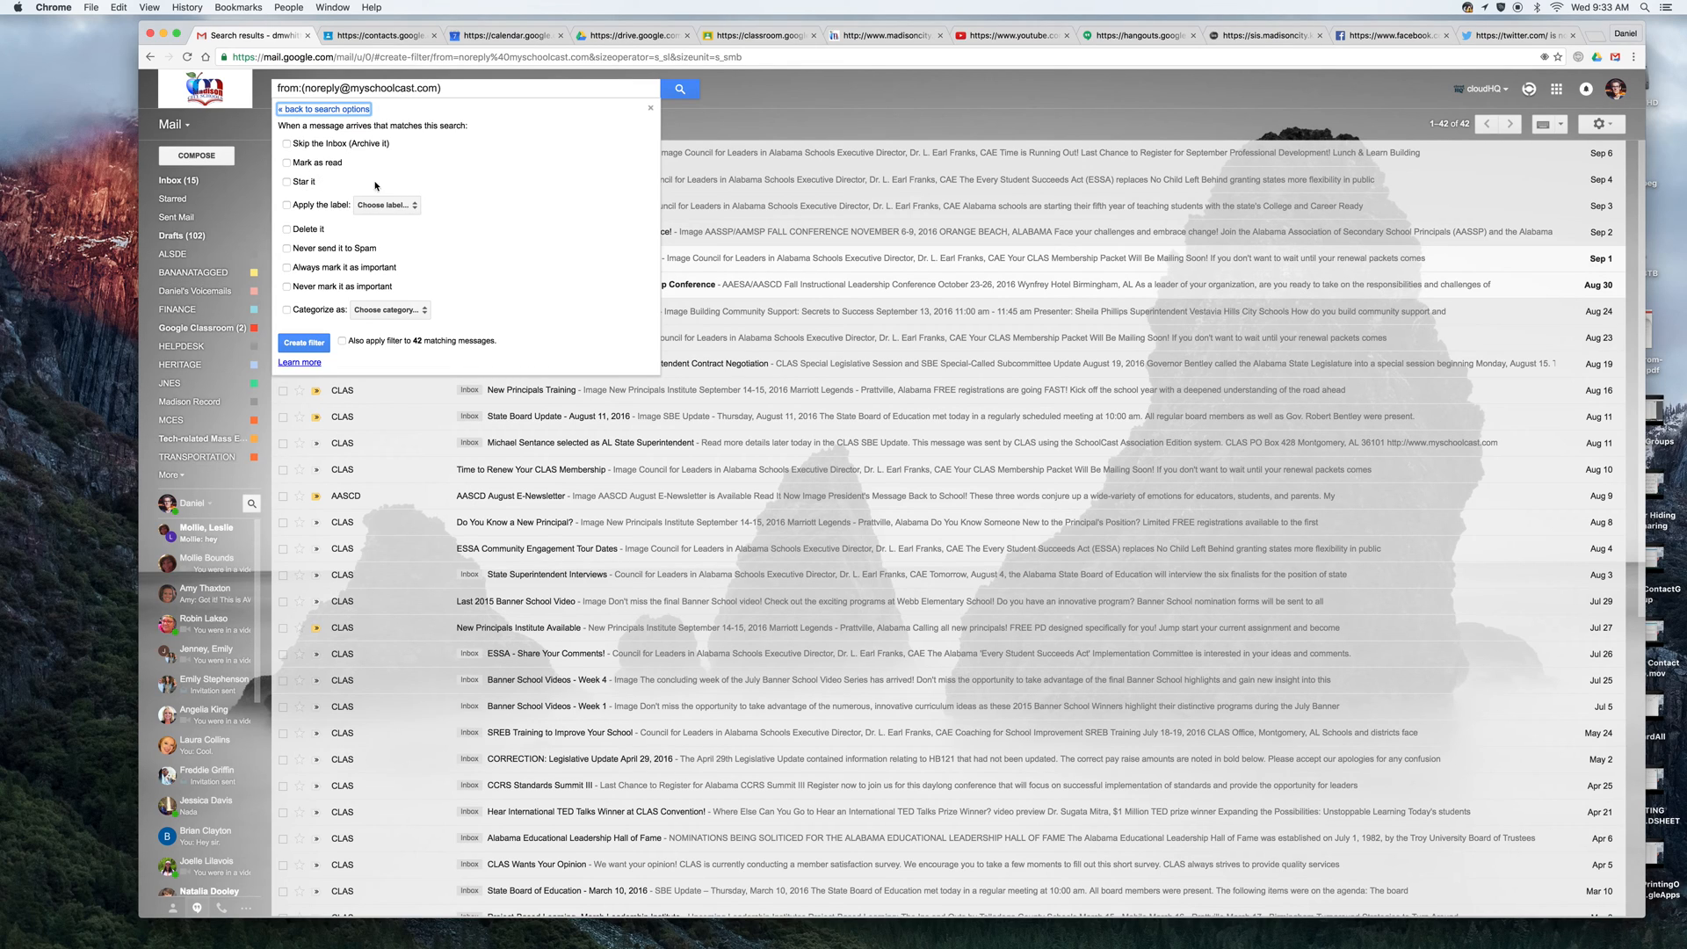
pyautogui.moveTo(285, 211)
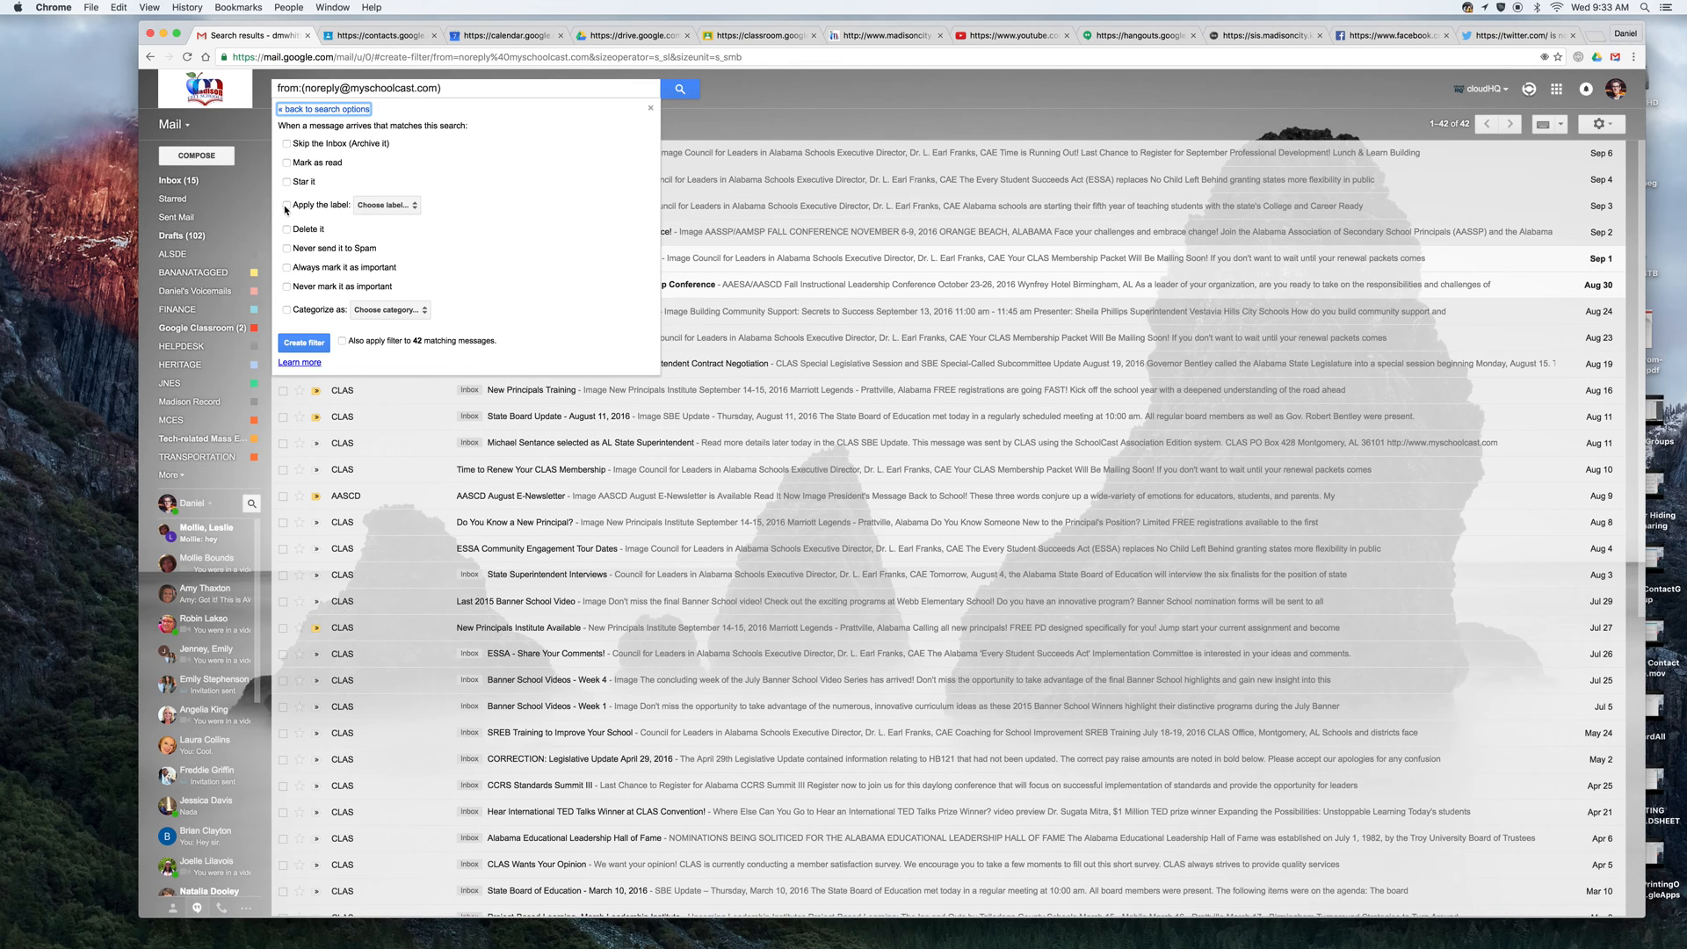
pyautogui.click(287, 205)
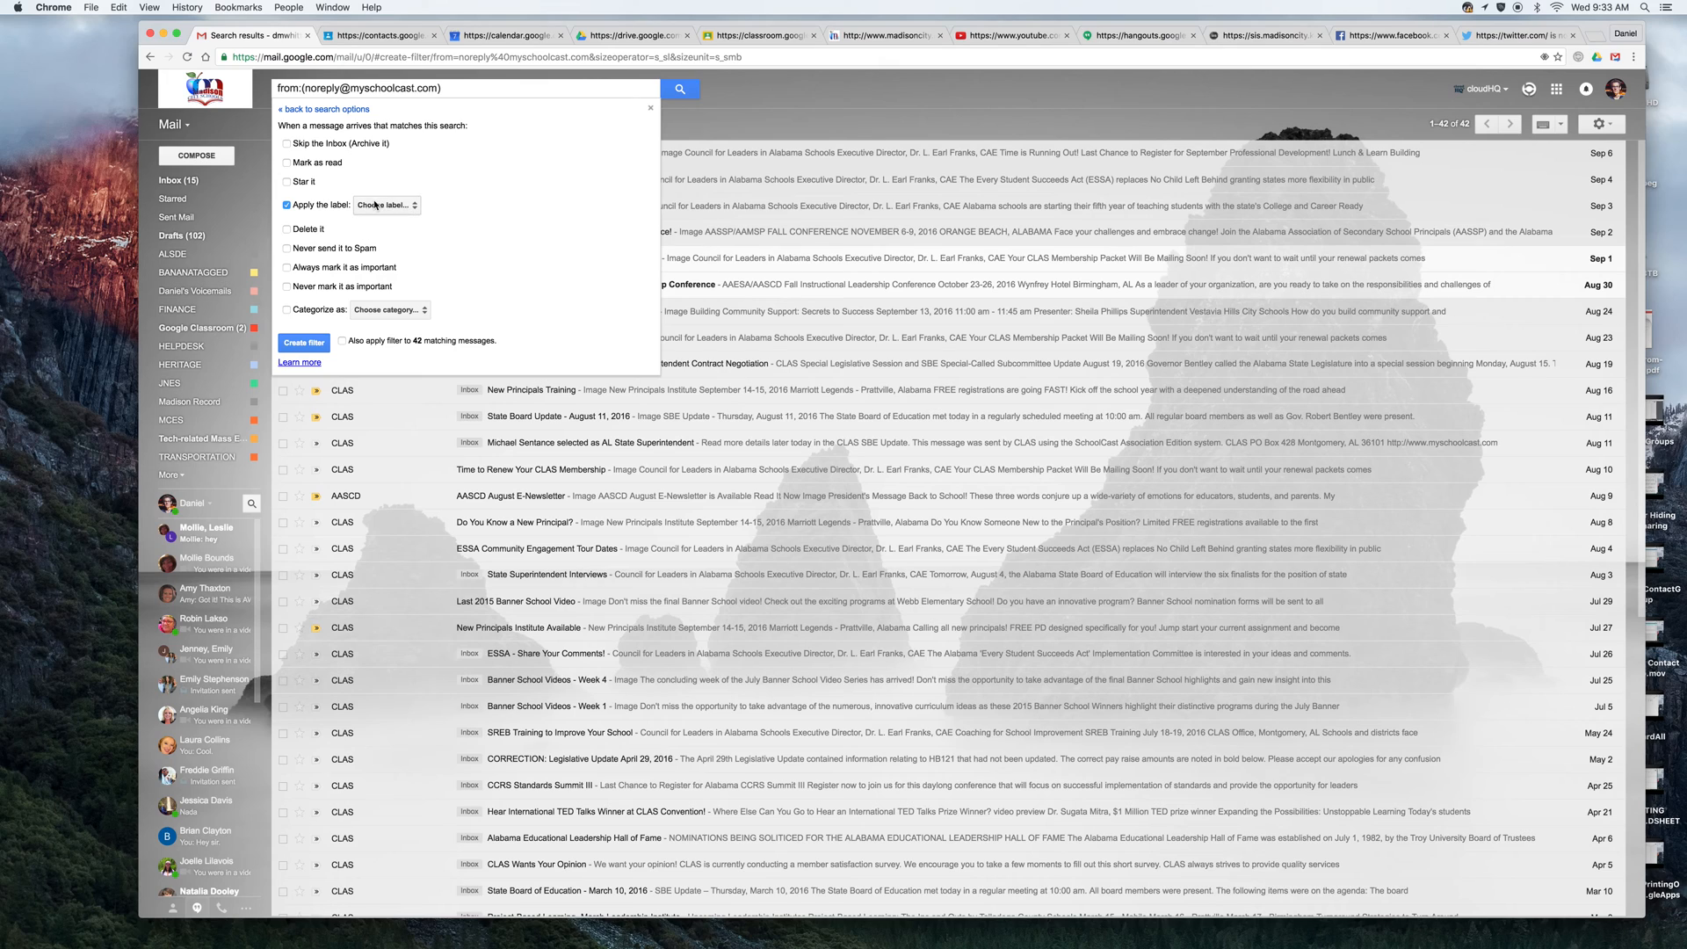
pyautogui.click(384, 204)
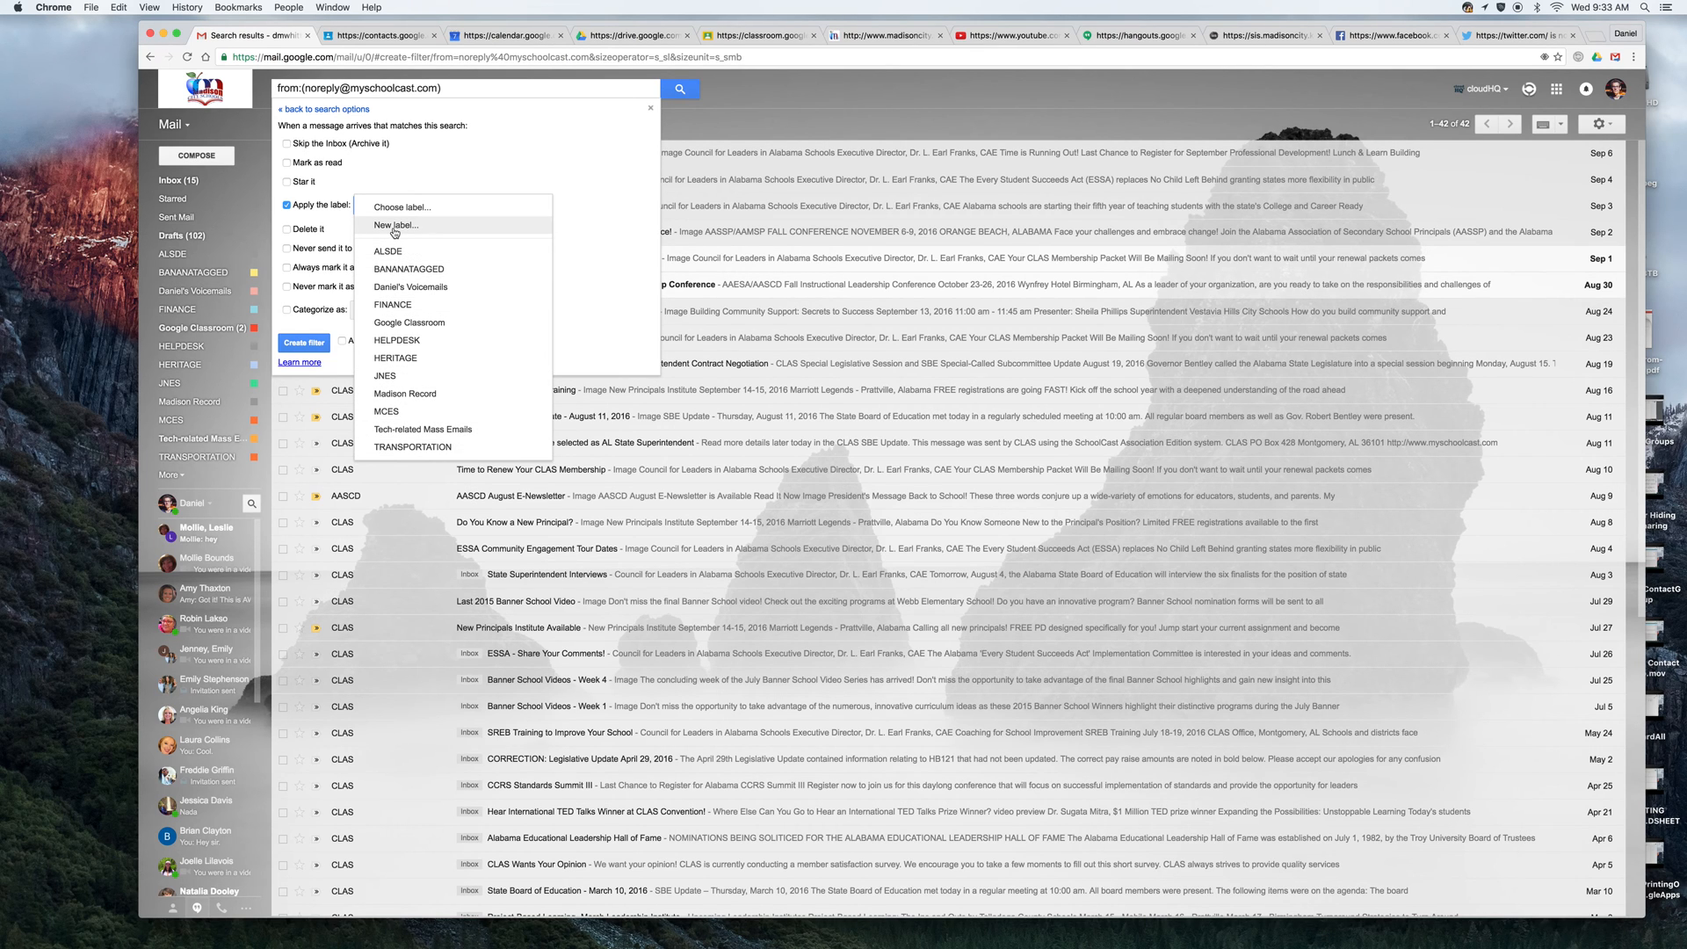
# Create a new label named CLAS for the filter to apply
pyautogui.click(395, 224)
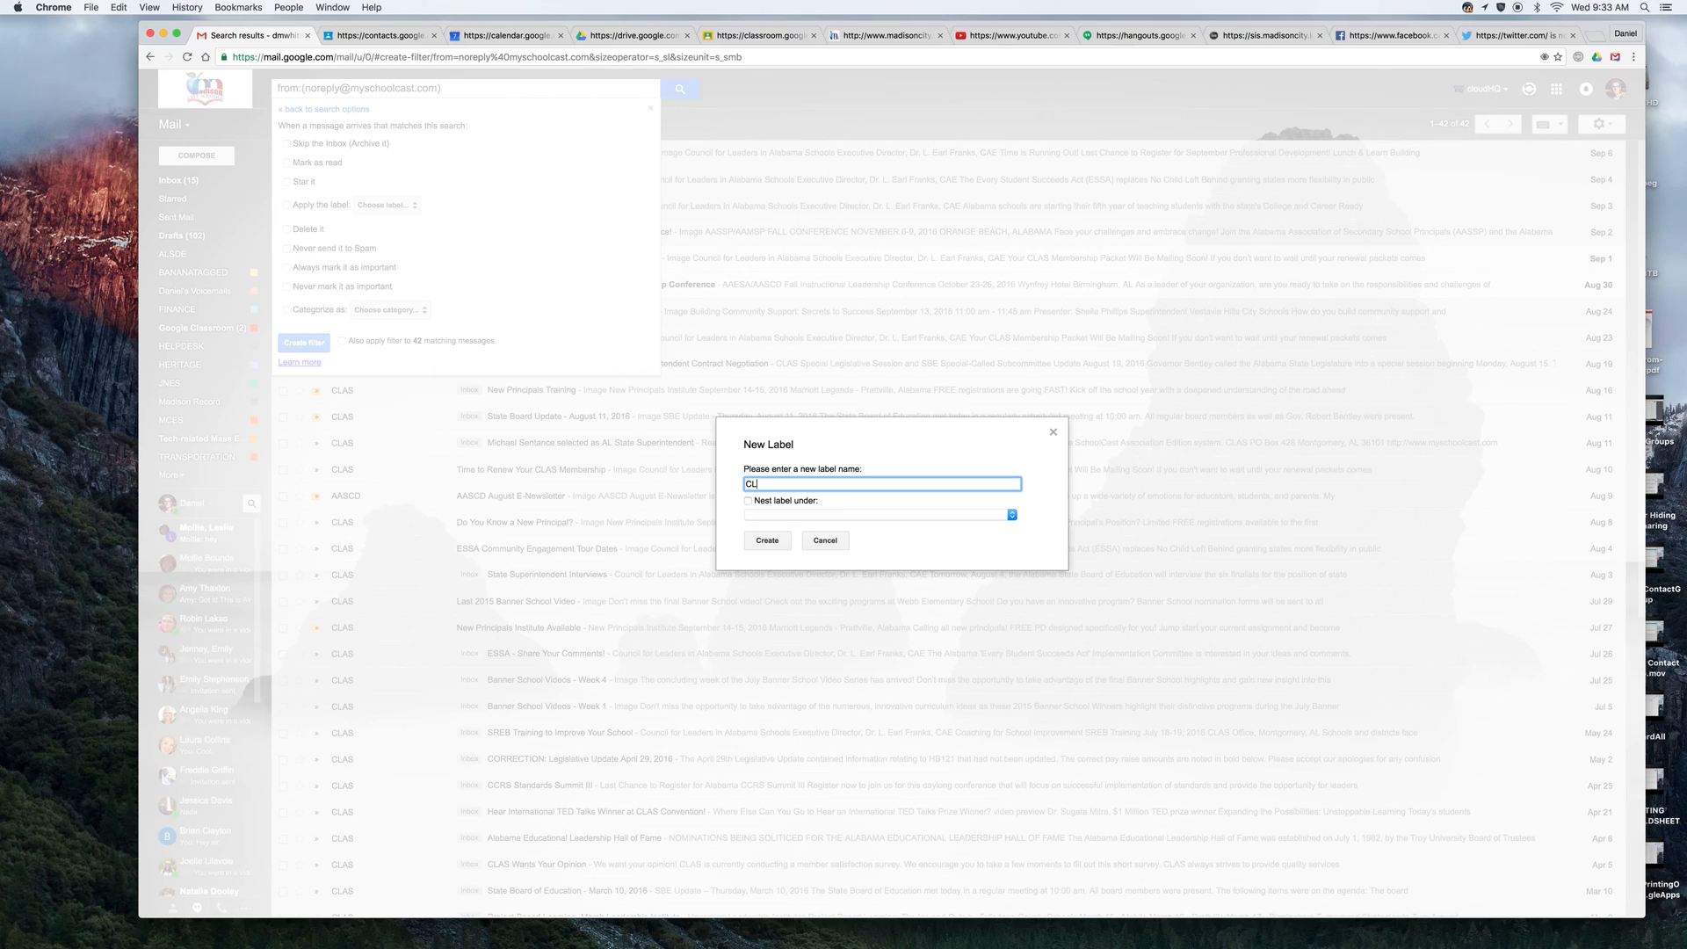
pyautogui.write('AS')
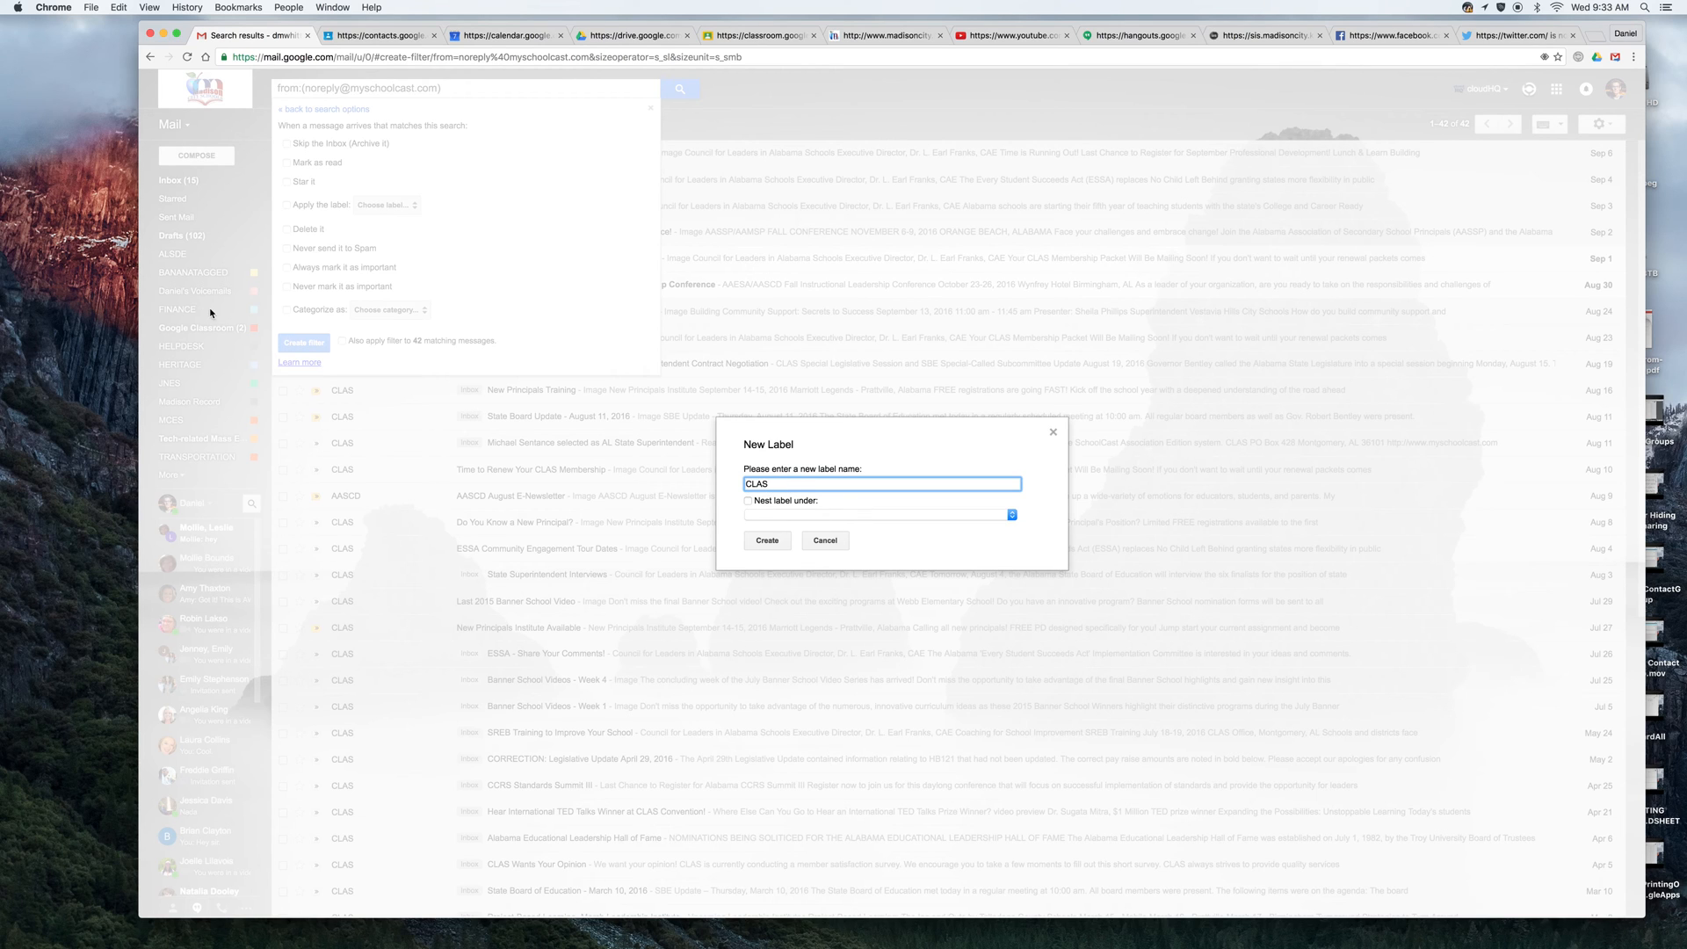
pyautogui.moveTo(802, 523)
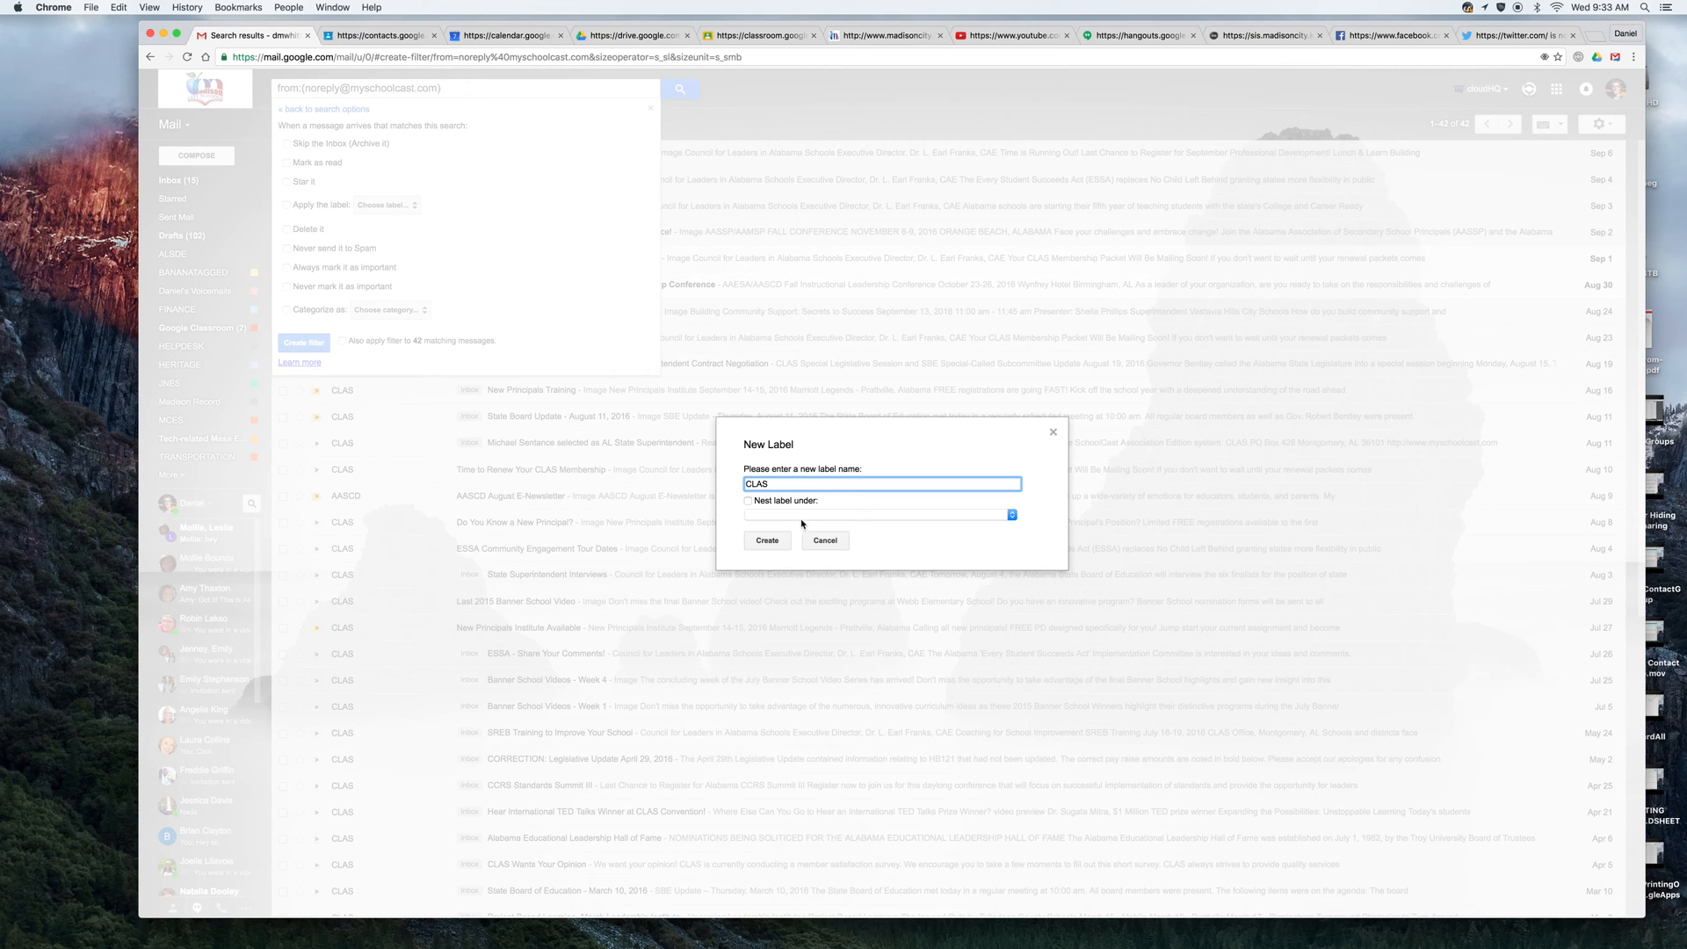
pyautogui.click(766, 539)
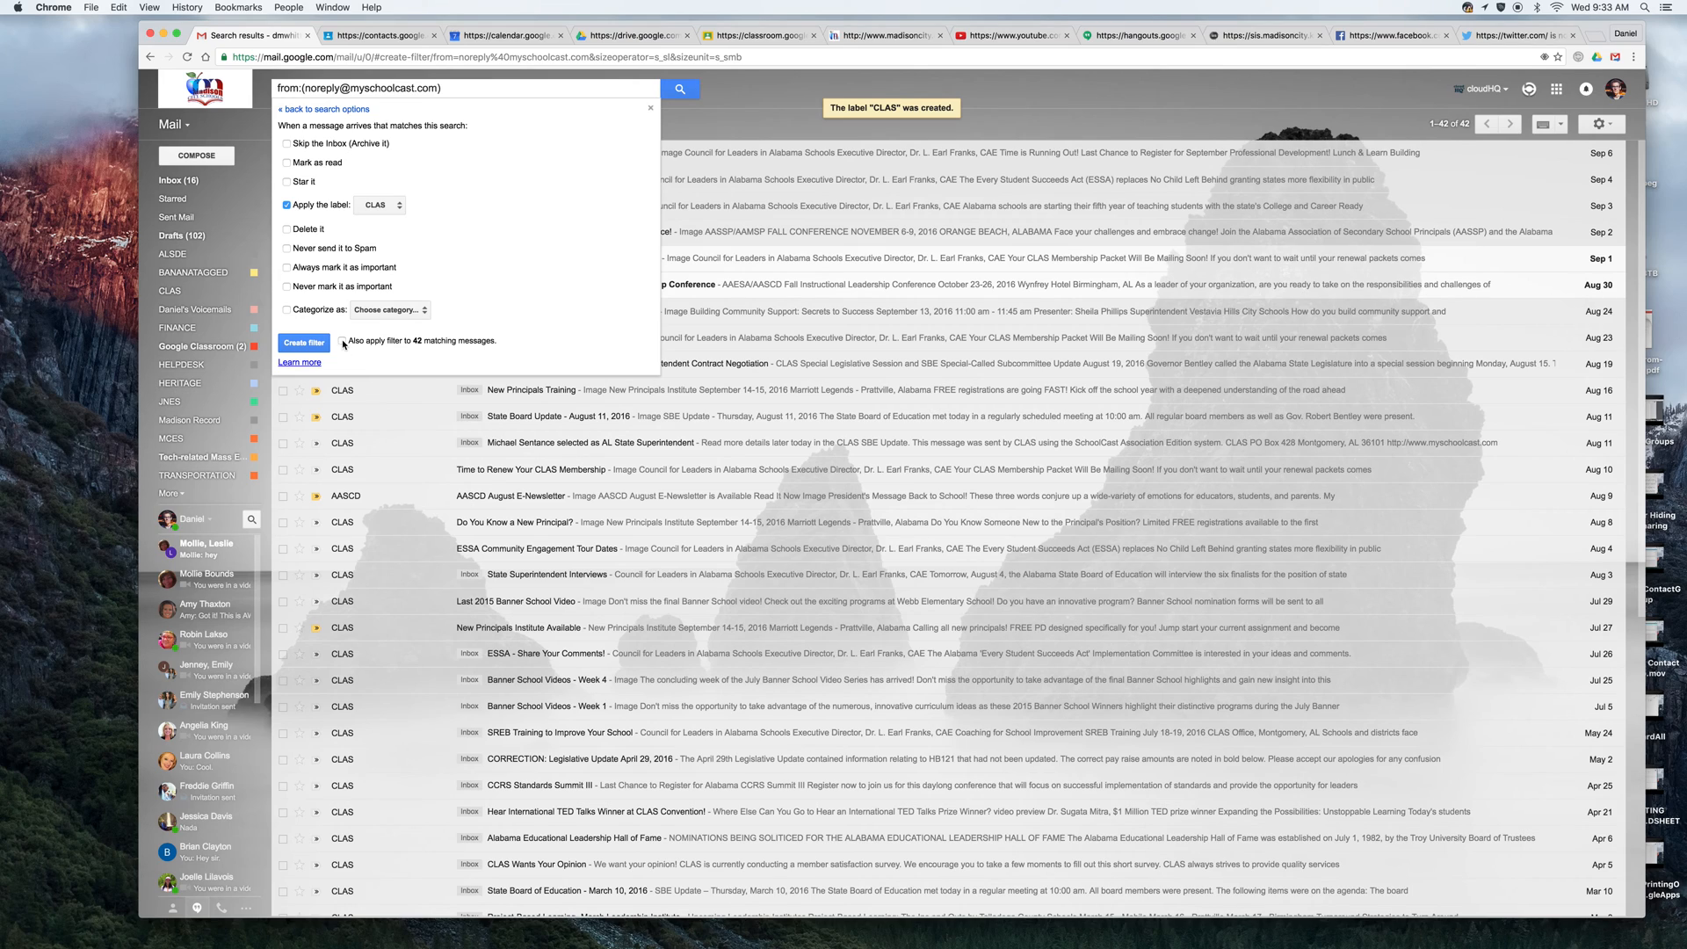
pyautogui.moveTo(345, 346)
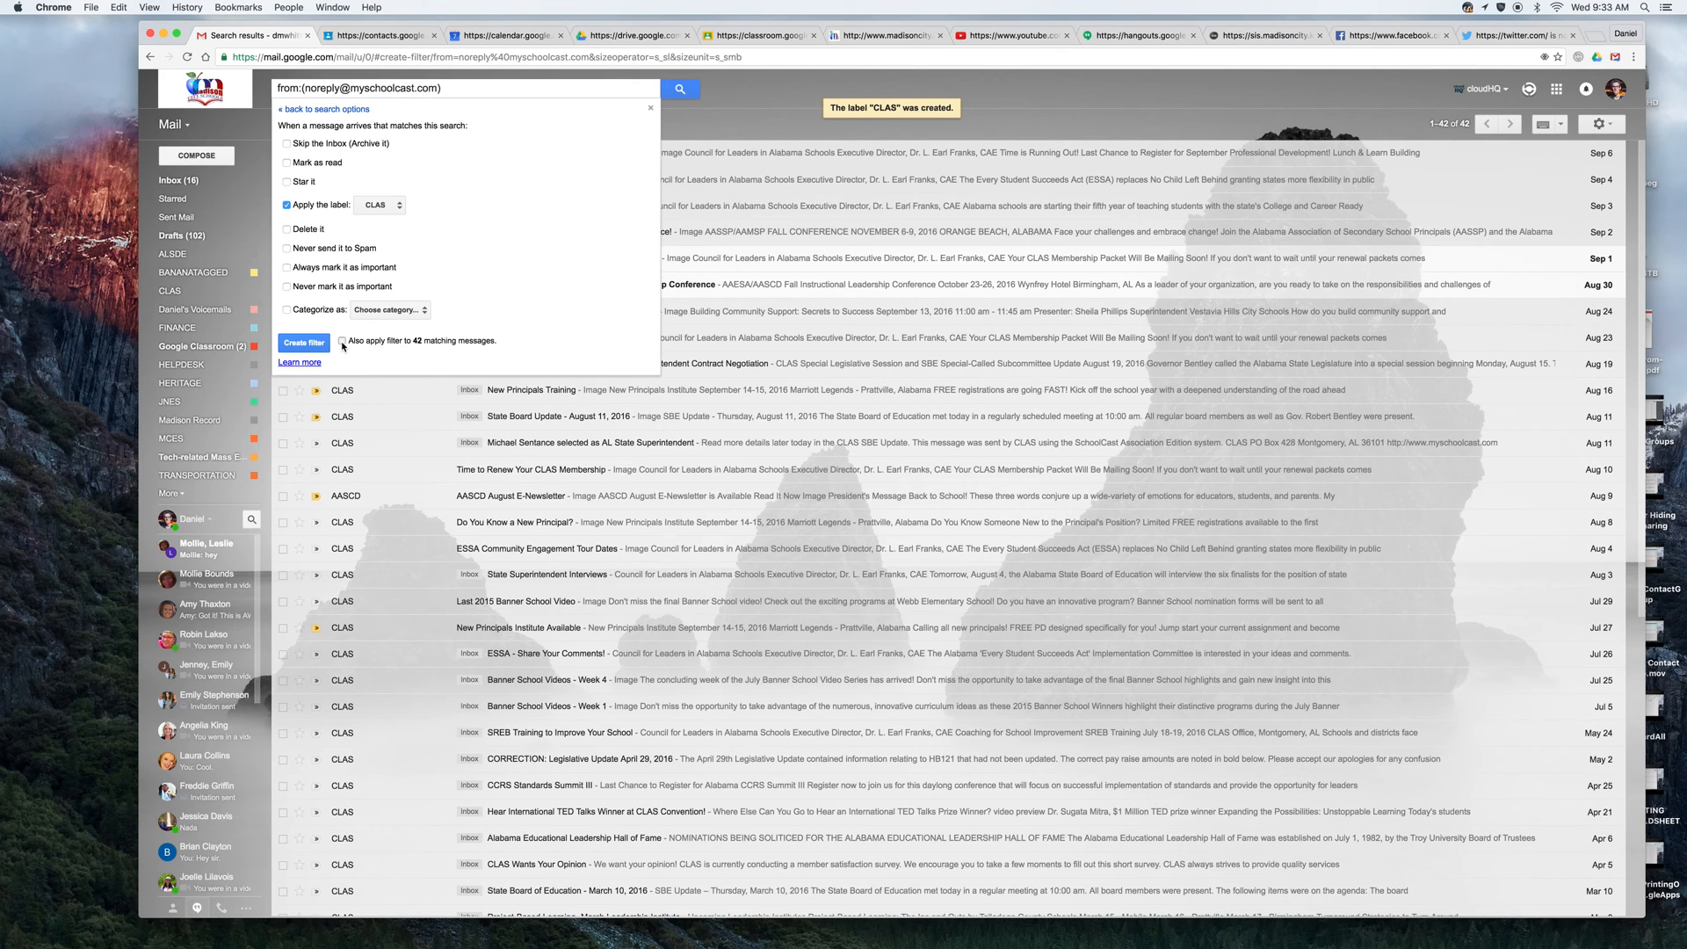
# Also apply the filter to the 42 matching messages and create it
pyautogui.click(344, 341)
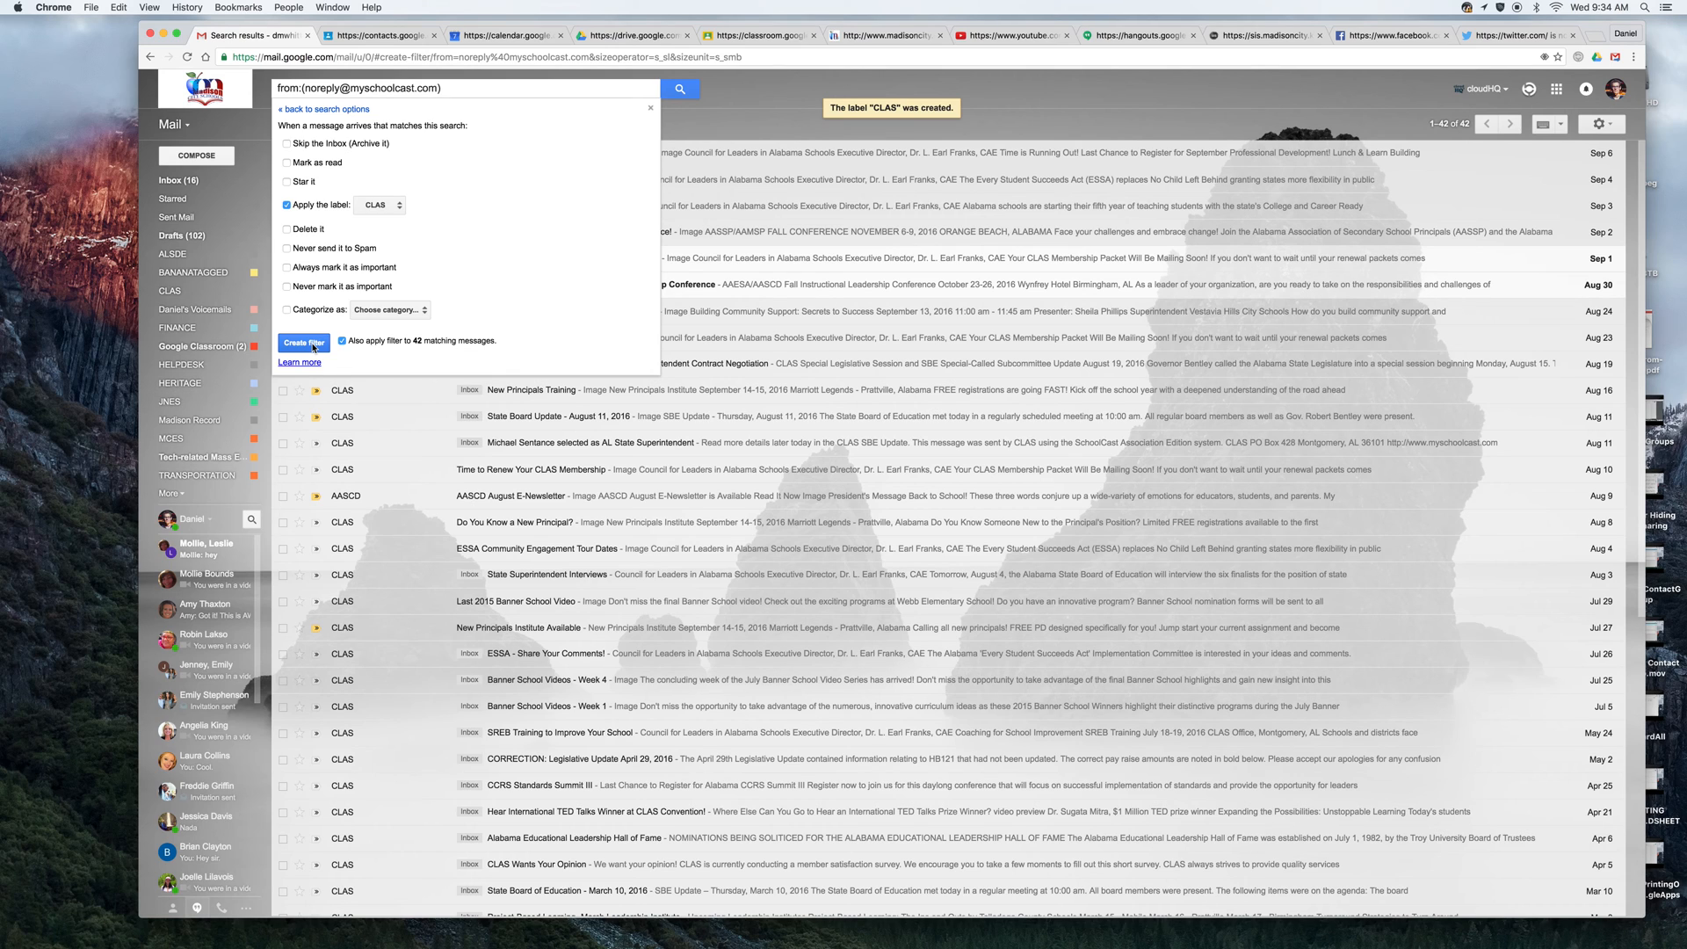
pyautogui.click(303, 341)
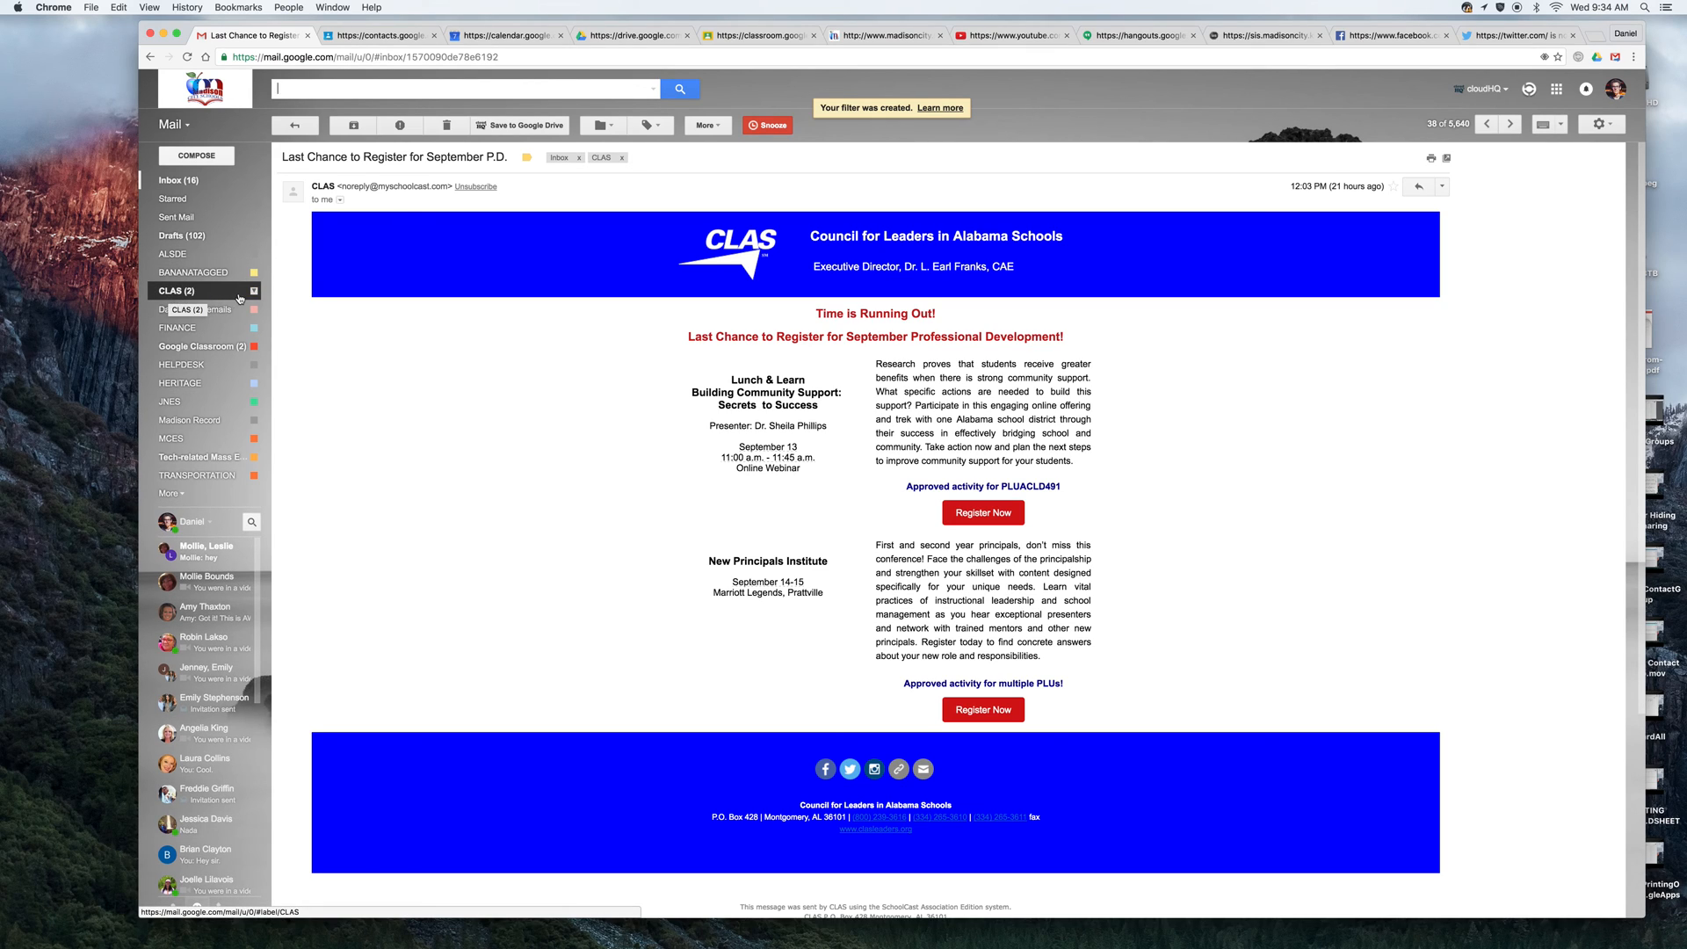
# Give the CLAS label a custom dark green background colour
pyautogui.click(254, 291)
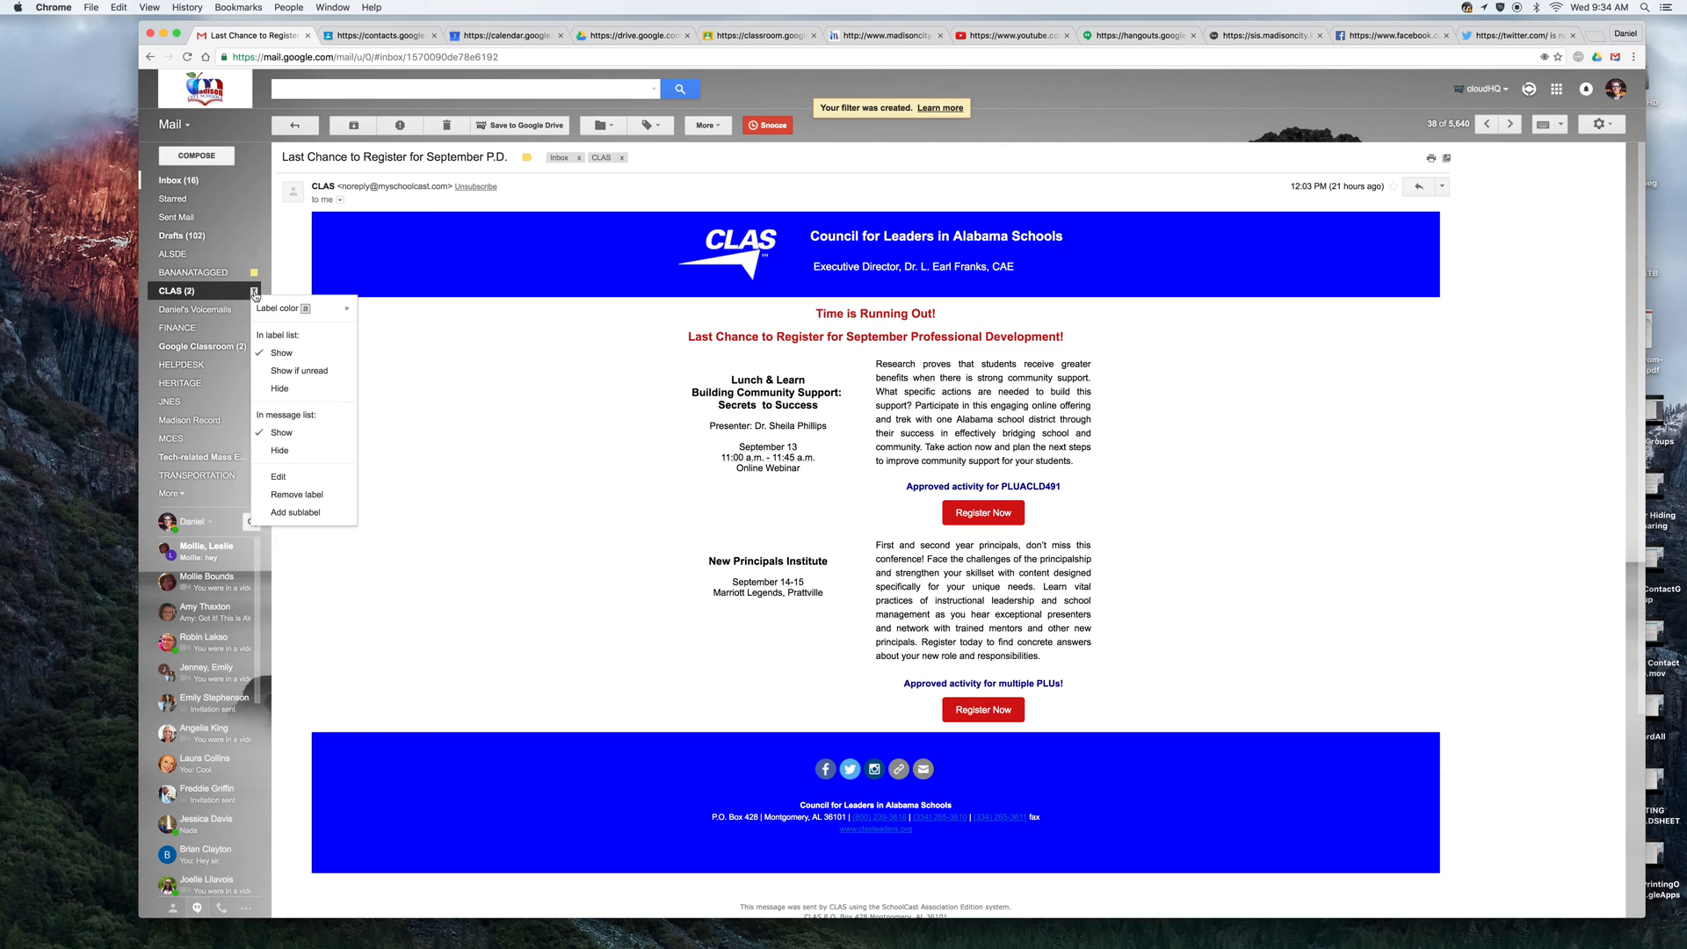
pyautogui.click(282, 308)
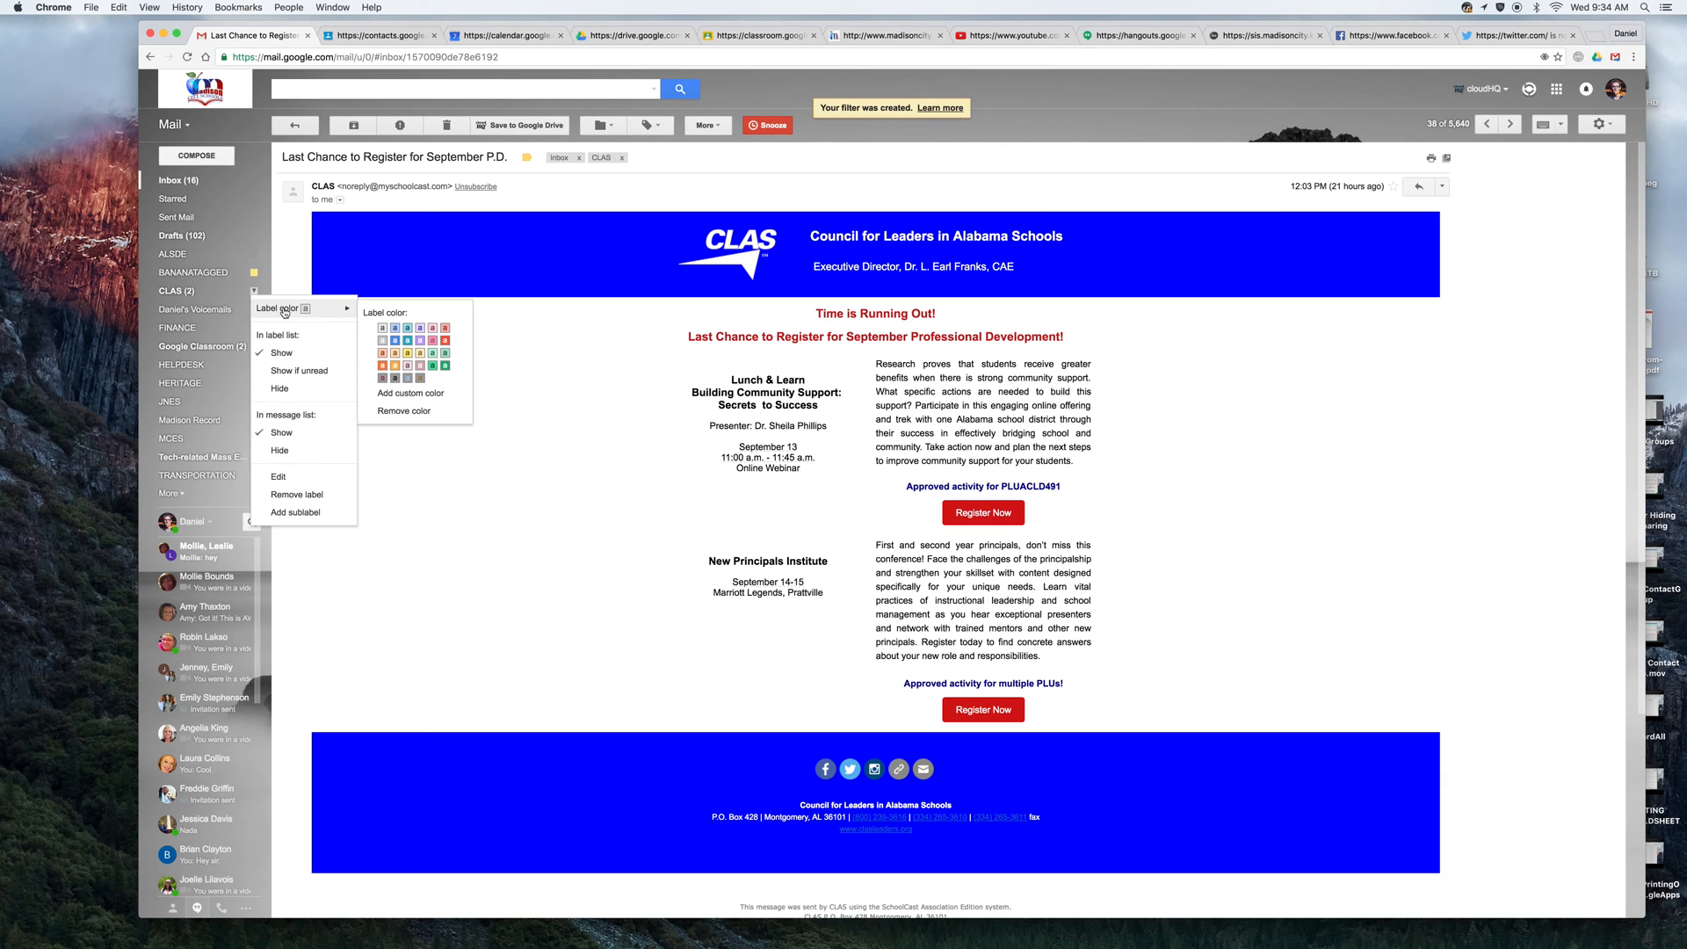
pyautogui.click(410, 393)
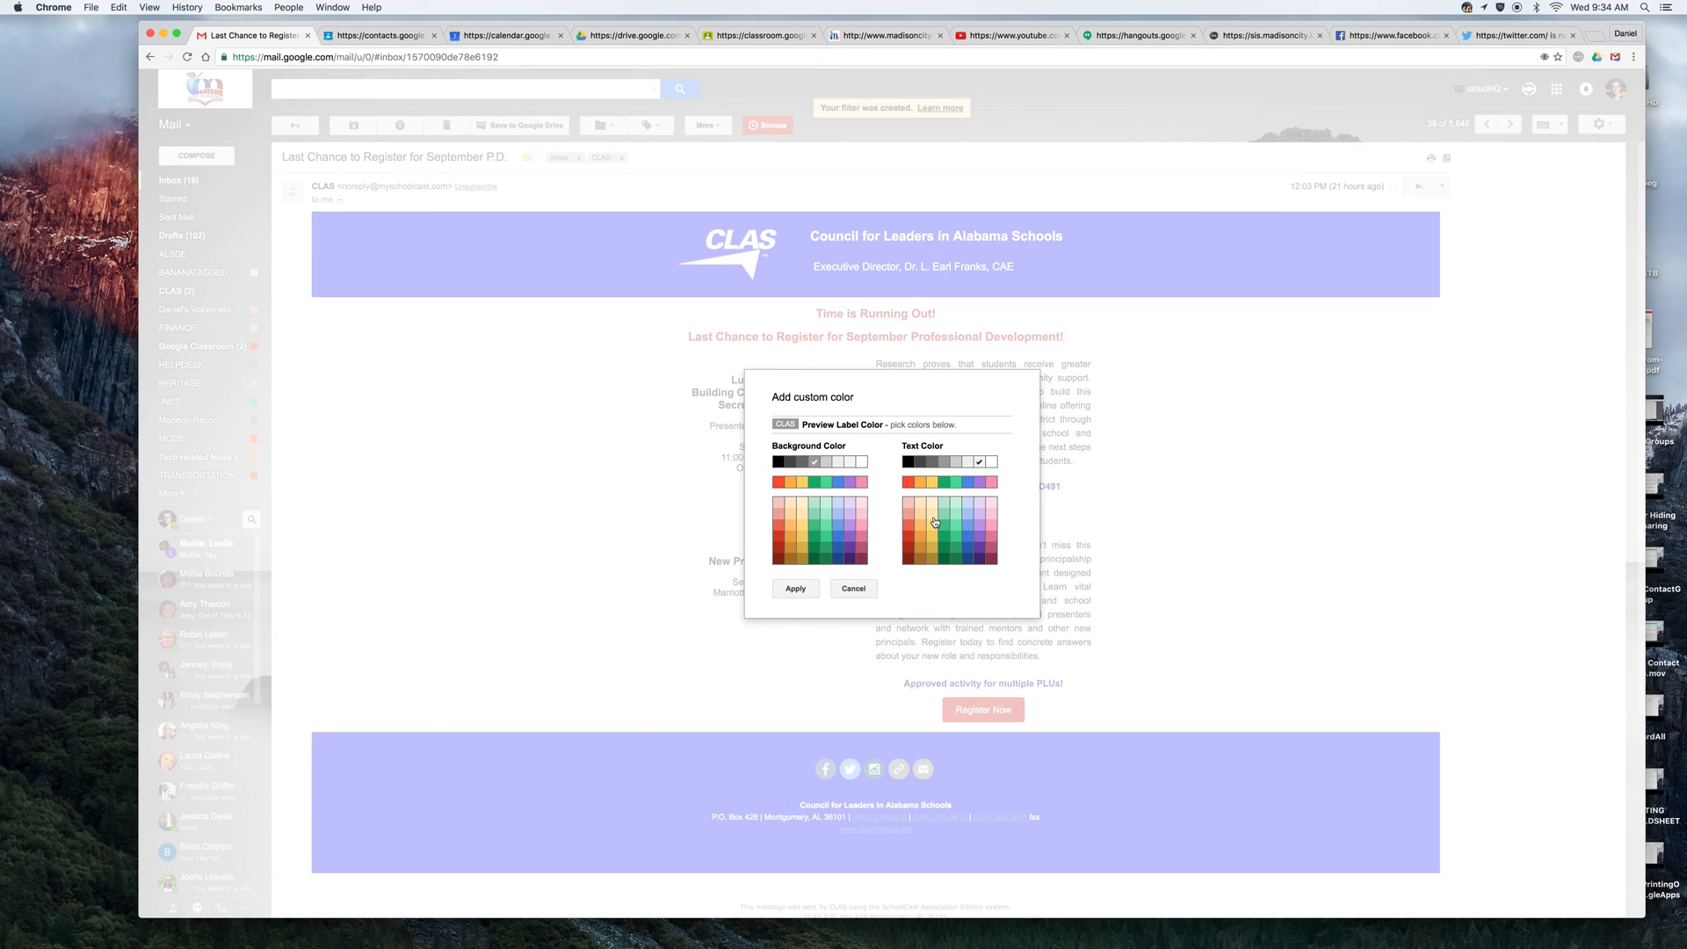
pyautogui.moveTo(820, 564)
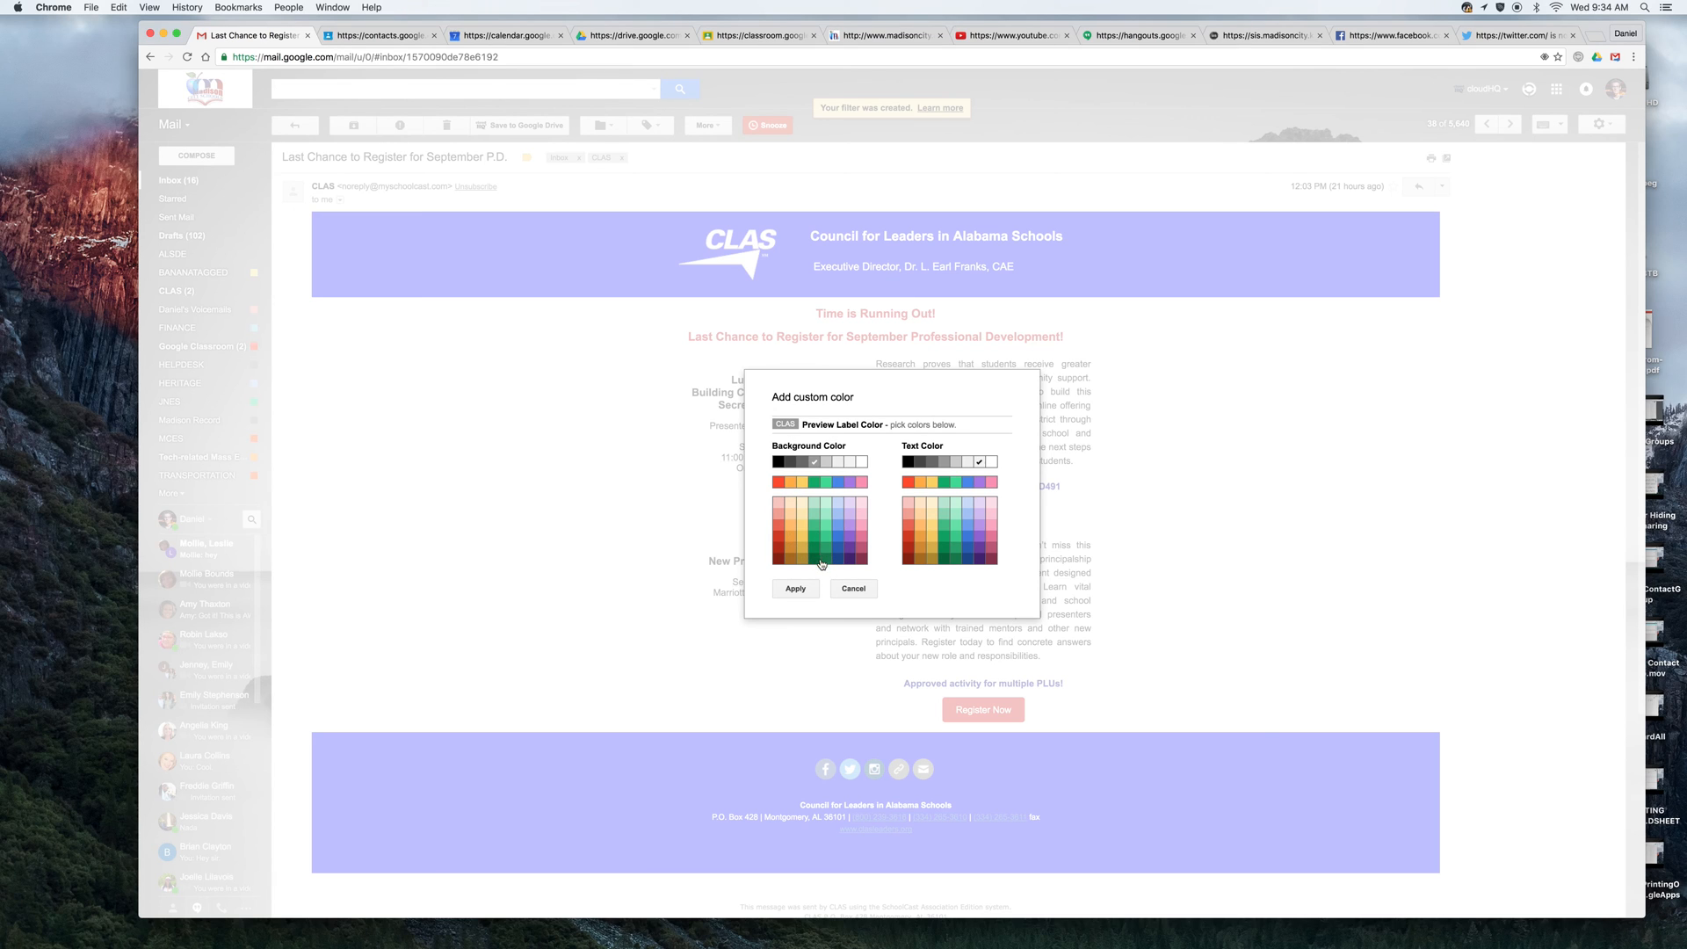
pyautogui.click(814, 559)
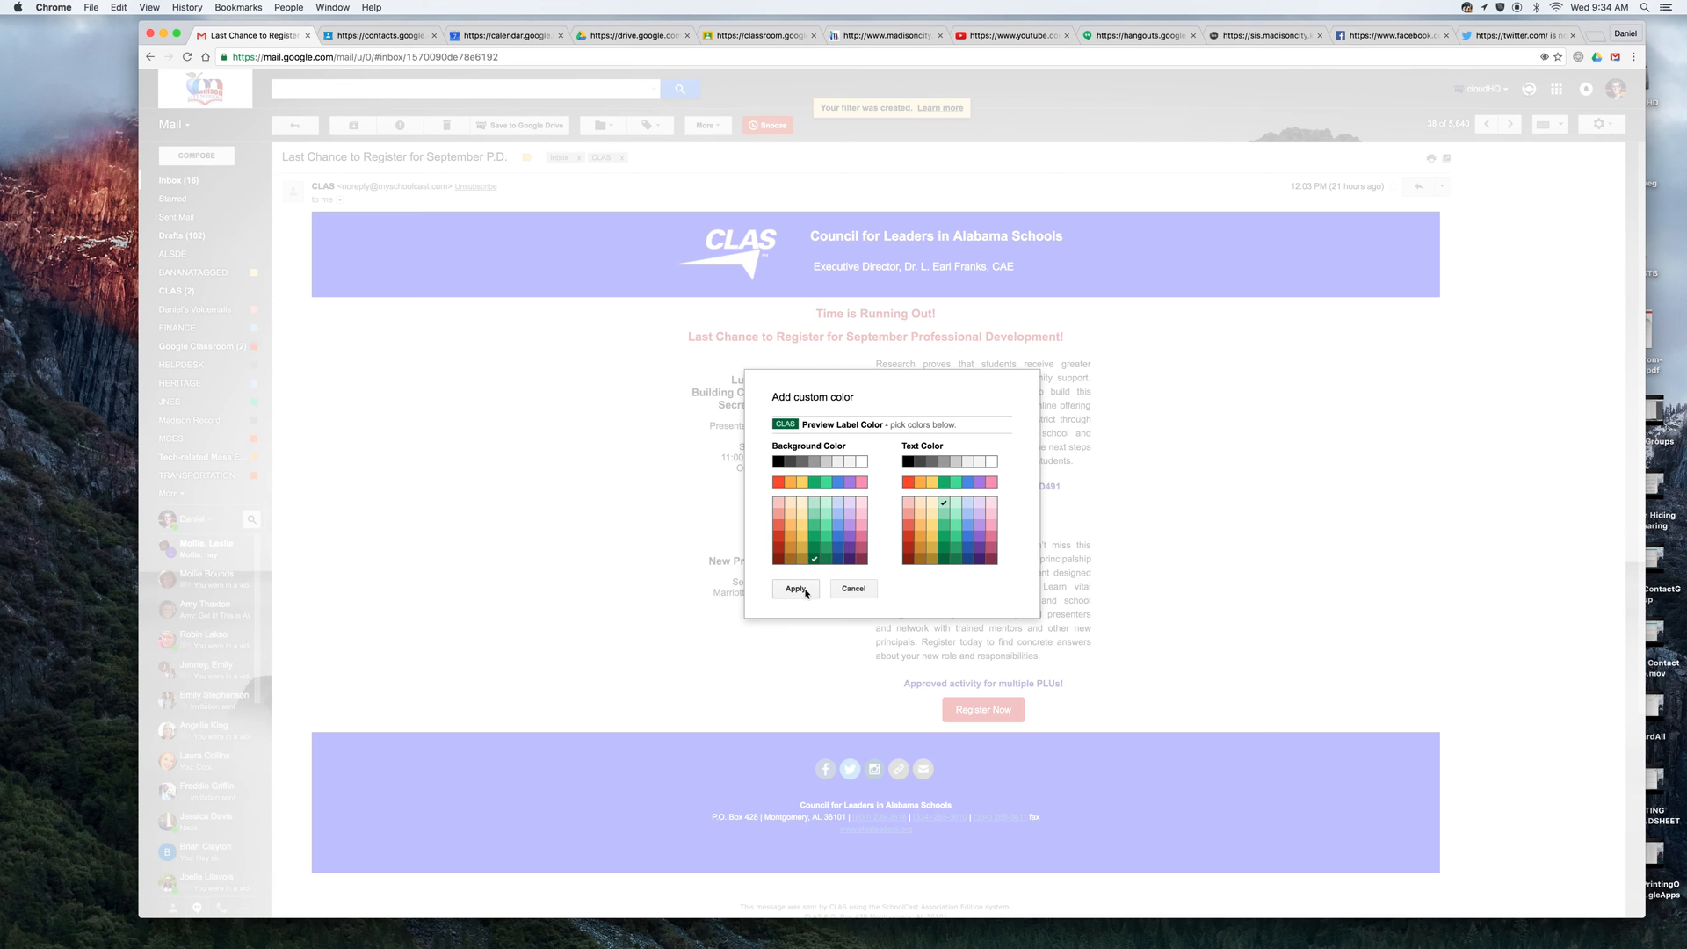
pyautogui.click(796, 588)
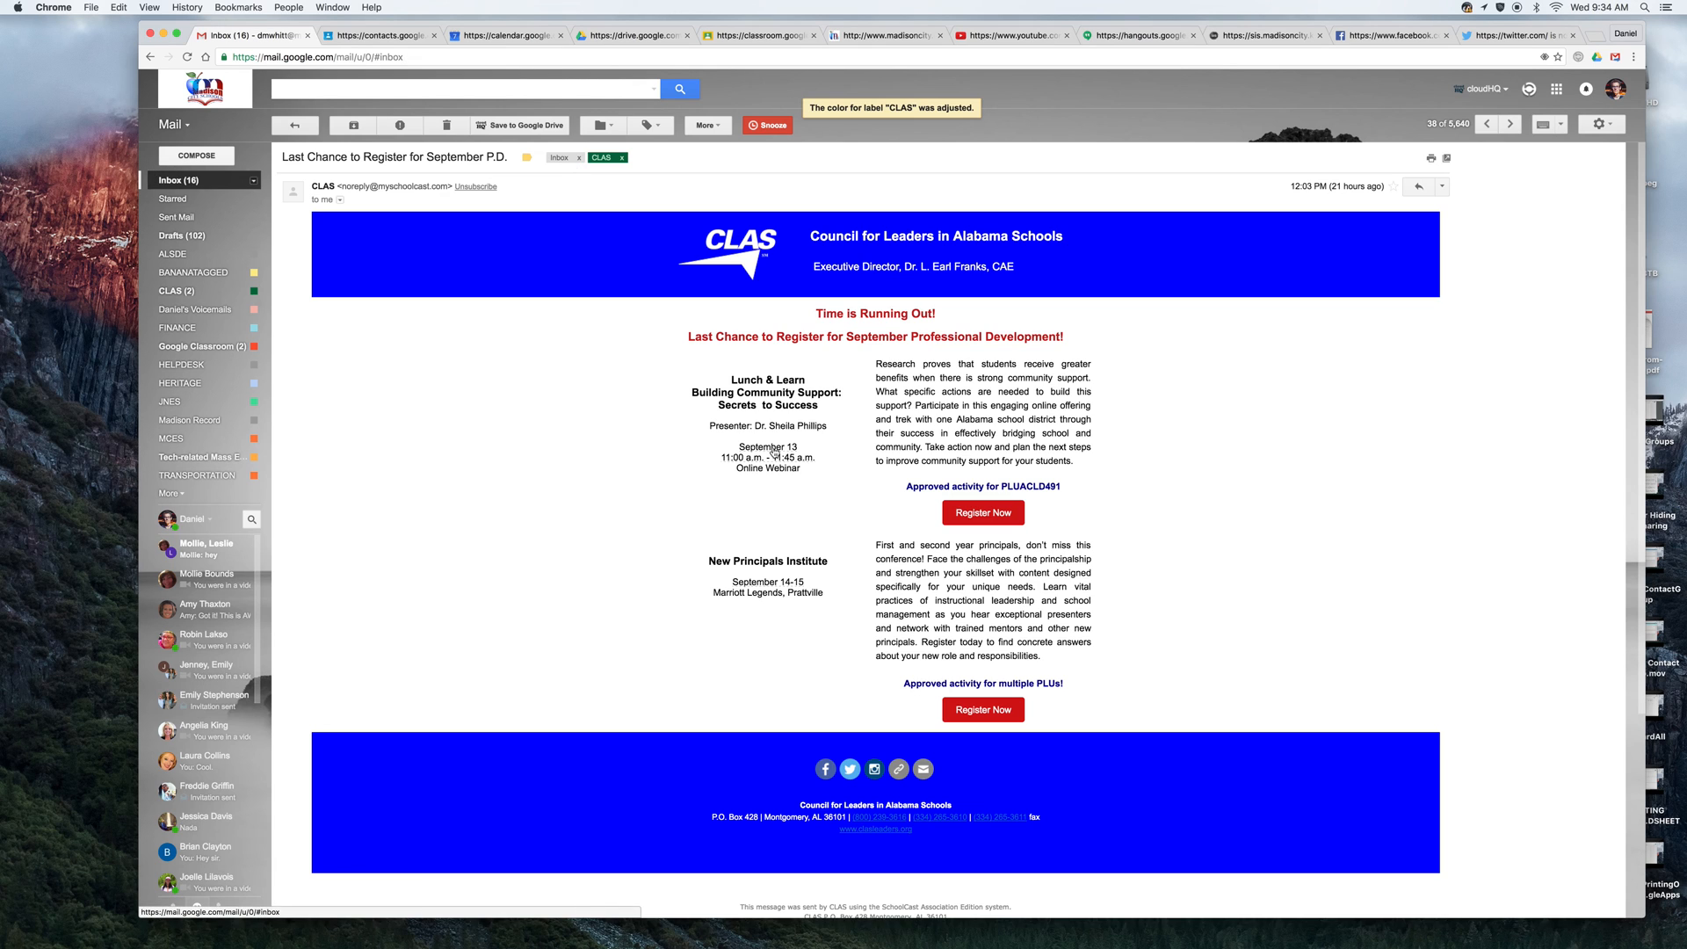
# Return to the inbox and open the CLAS label's message list
pyautogui.click(295, 125)
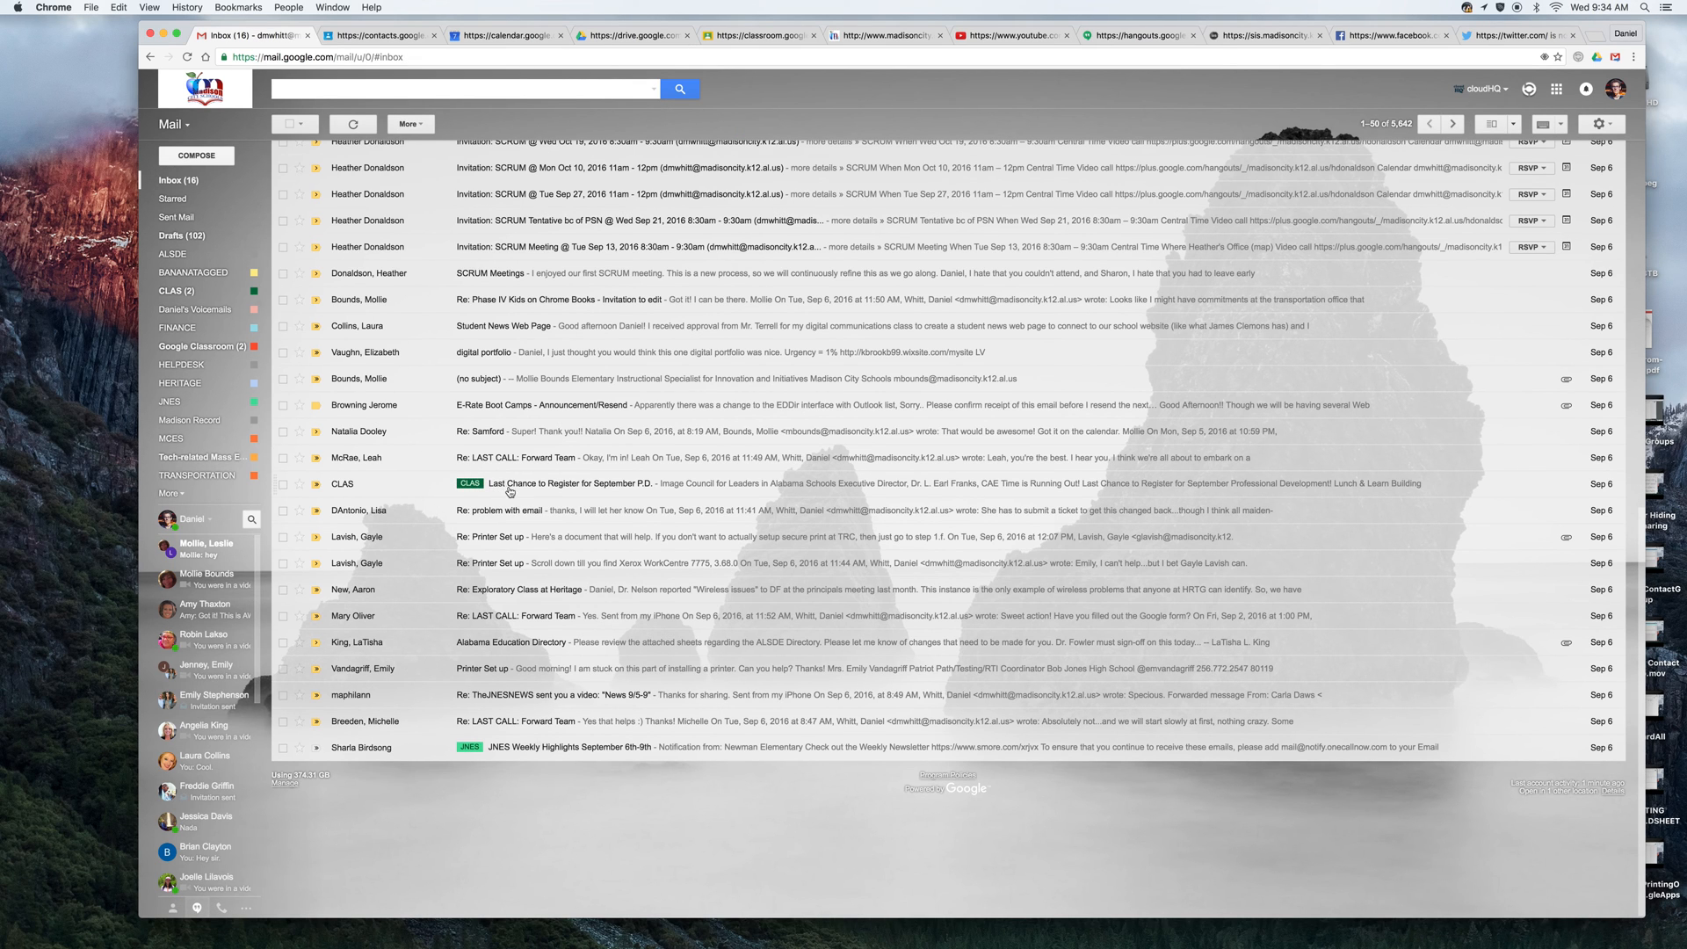
pyautogui.click(172, 291)
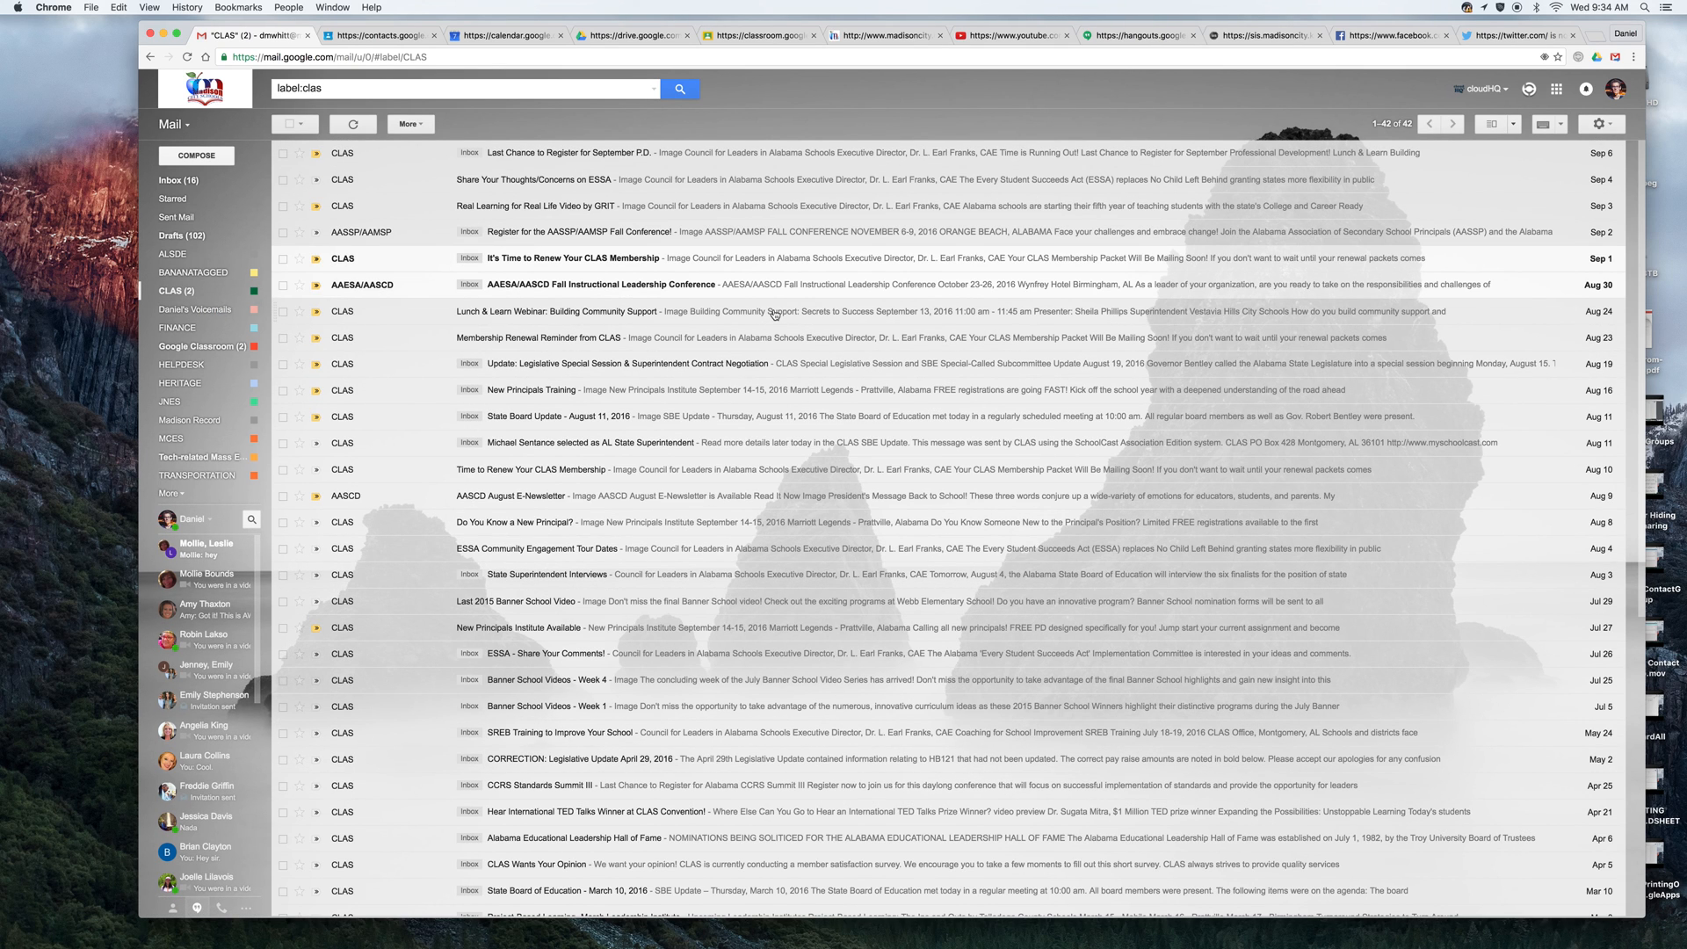
pyautogui.moveTo(1040, 110)
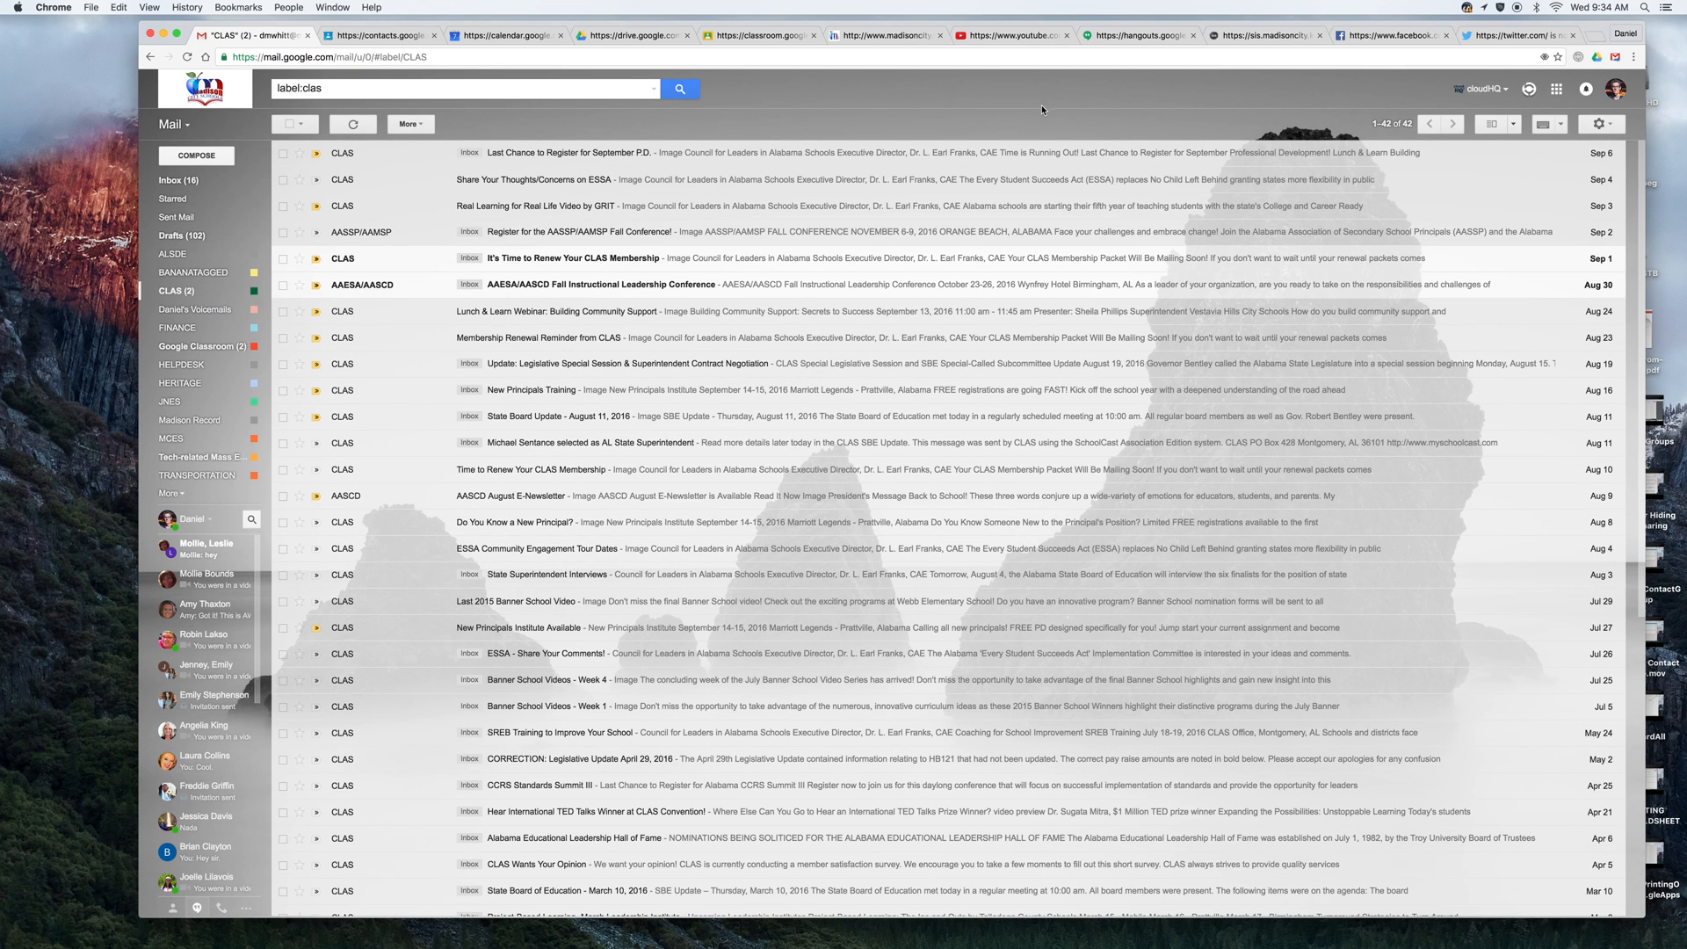